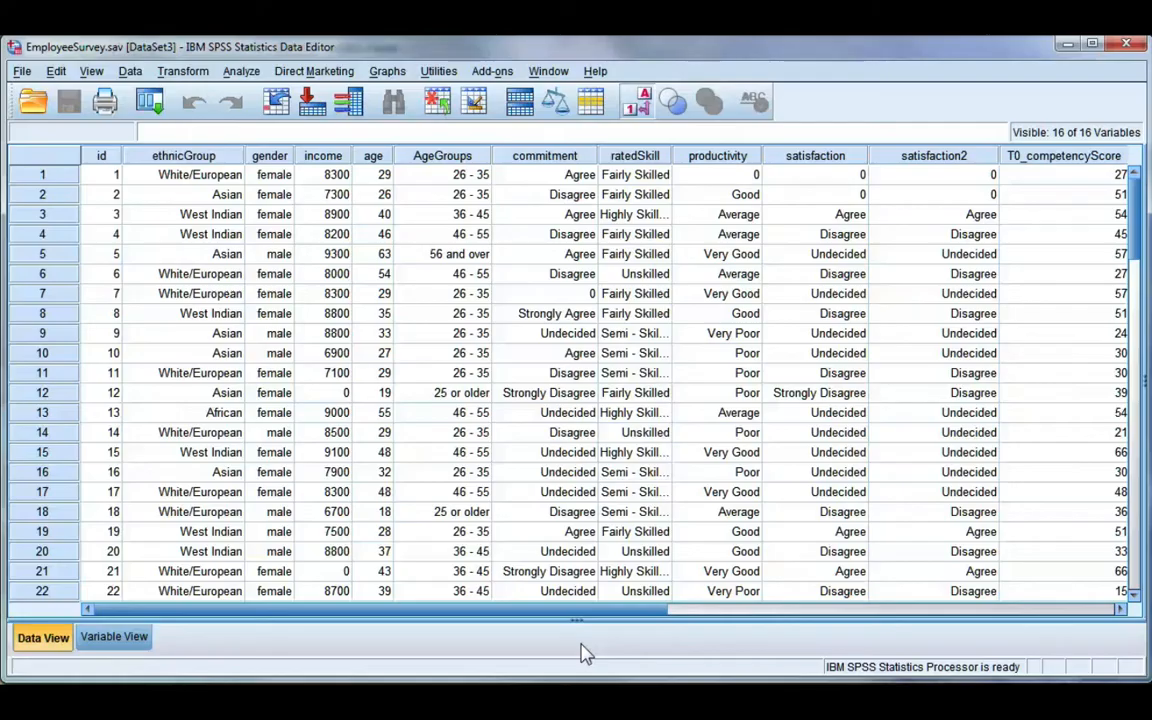
mouse_move(518, 496)
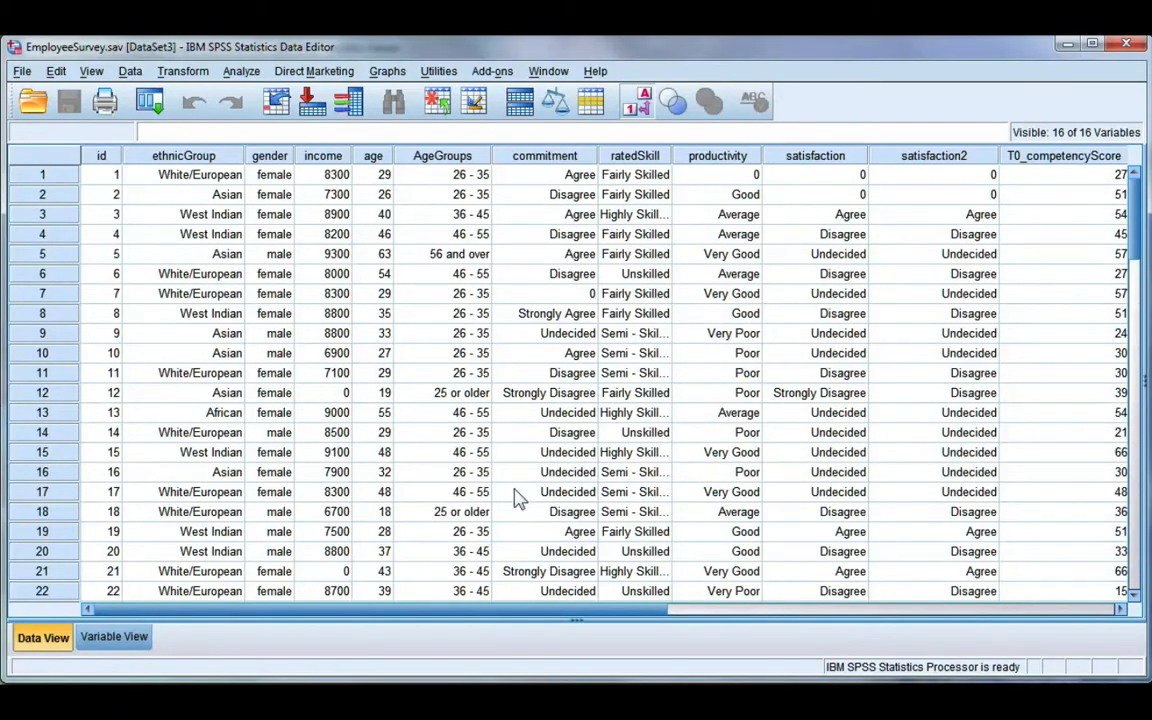
mouse_move(506, 180)
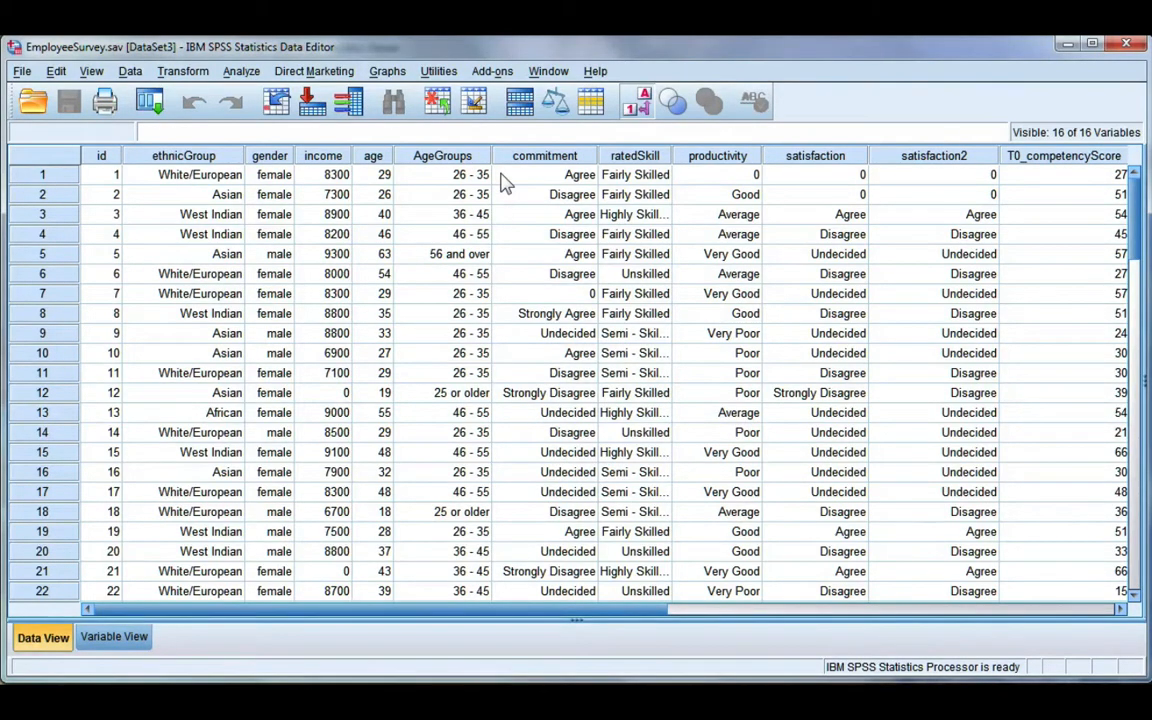
mouse_move(264, 178)
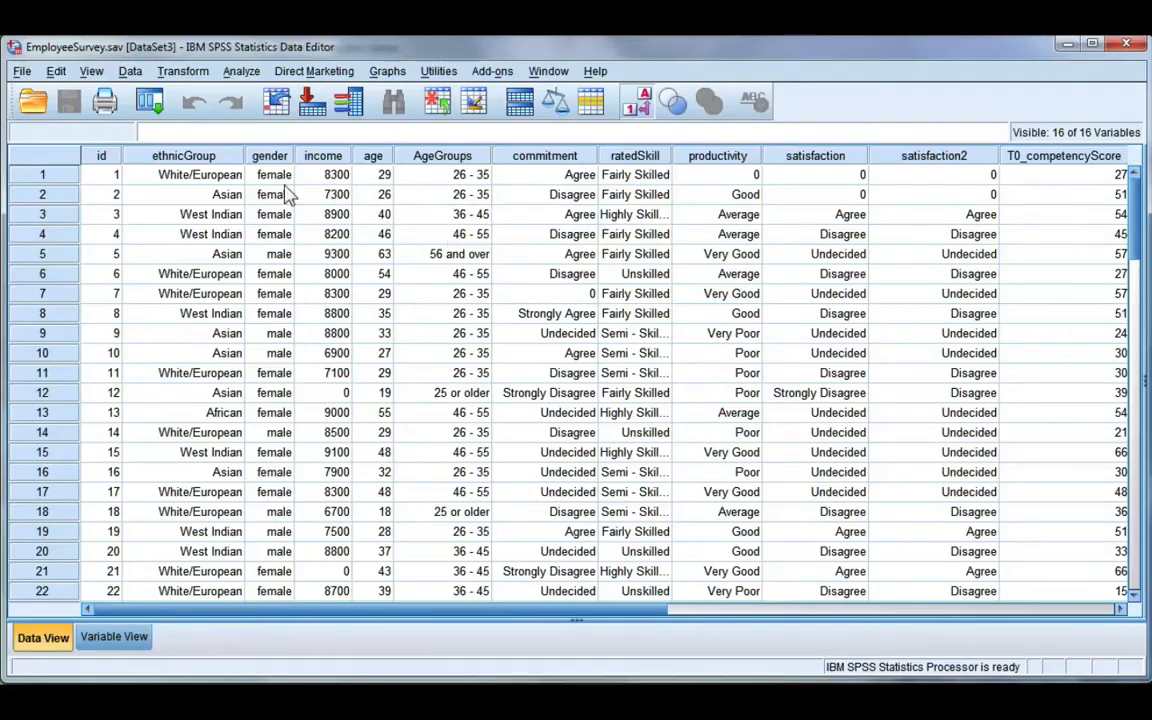
mouse_move(910, 184)
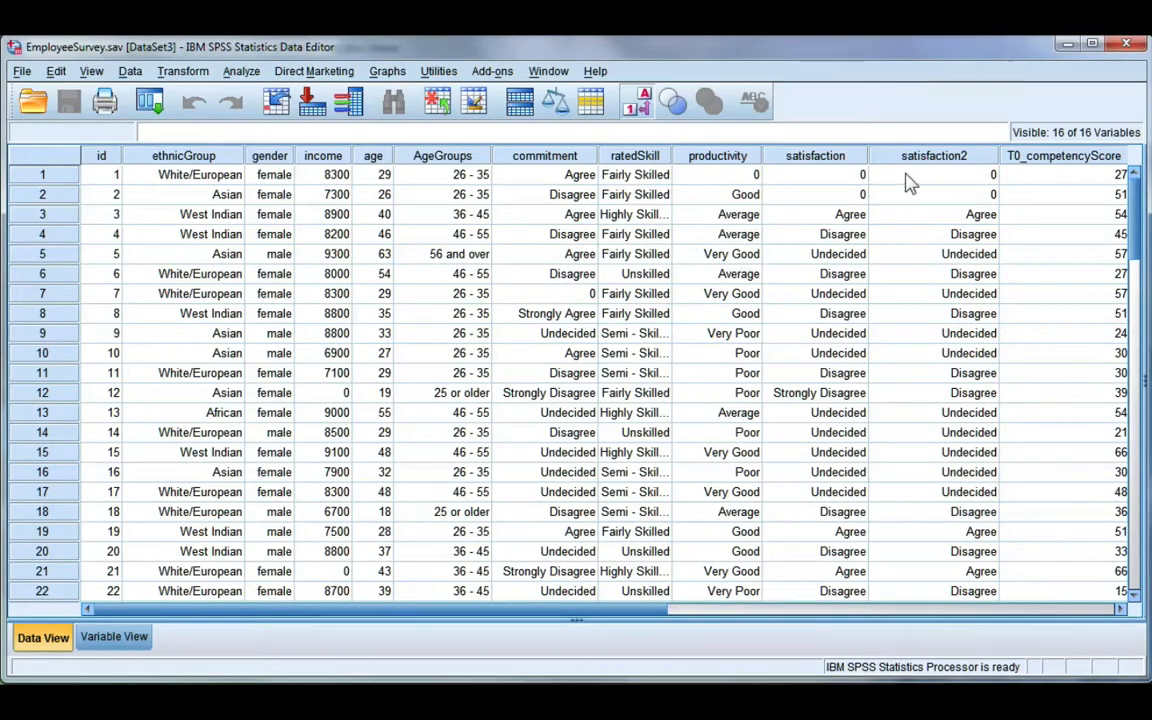
mouse_move(932, 222)
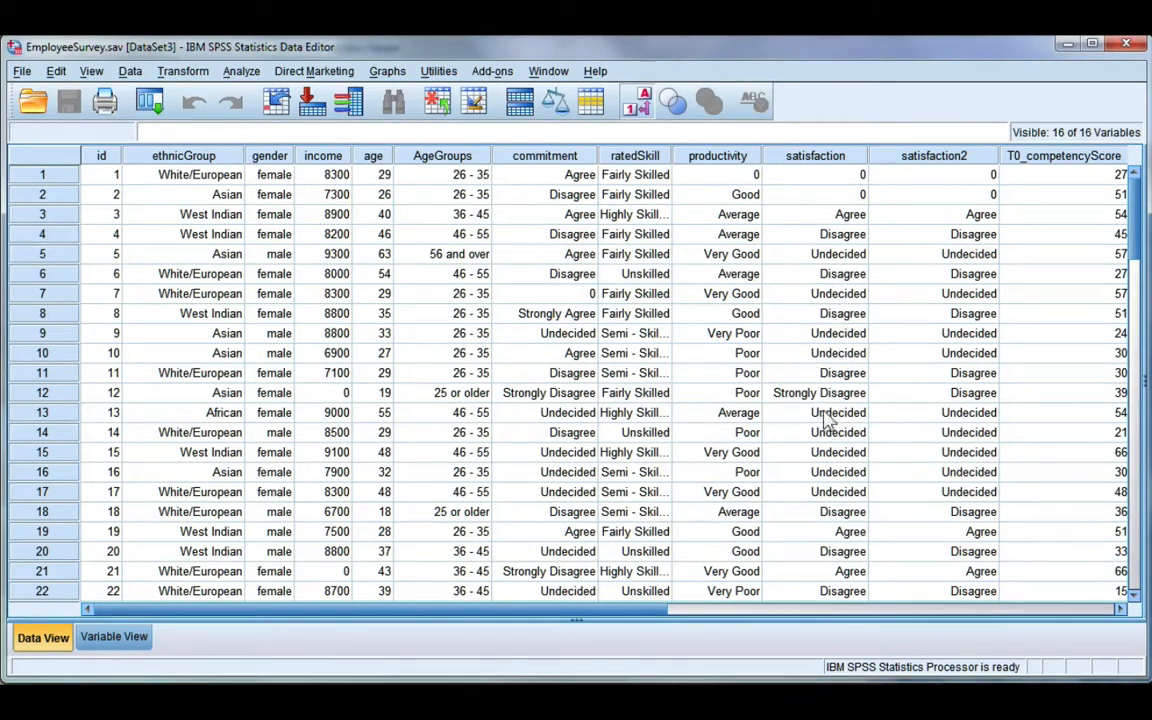
mouse_move(944, 448)
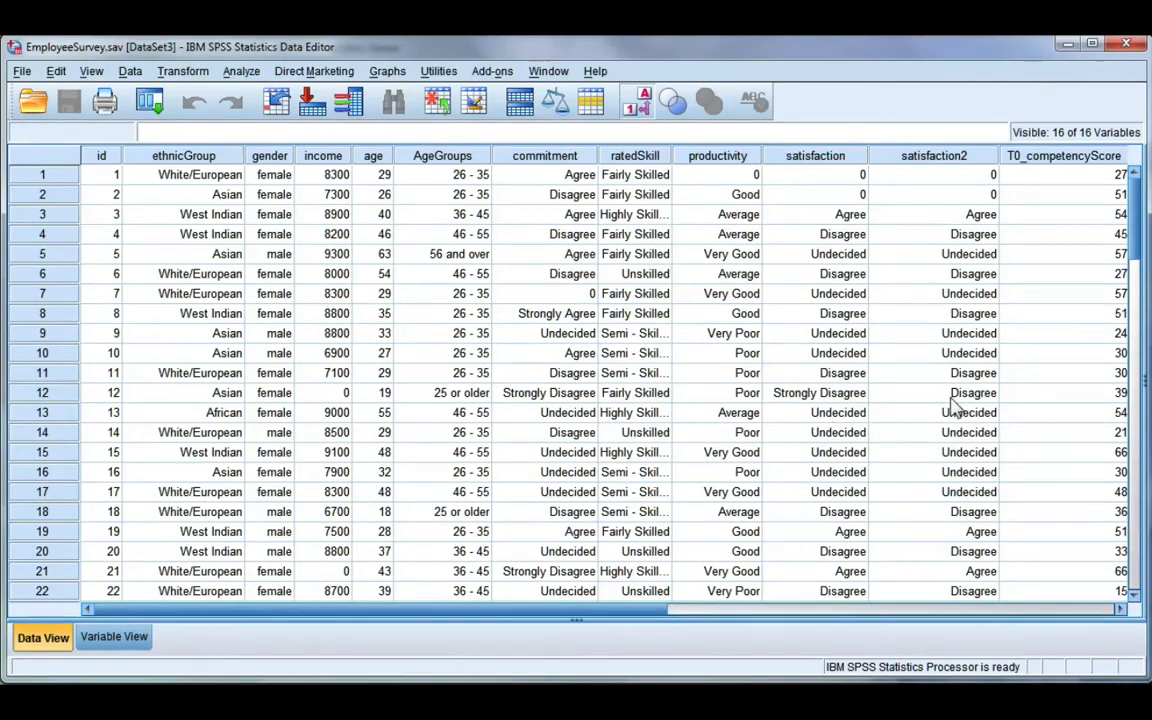
mouse_move(928, 410)
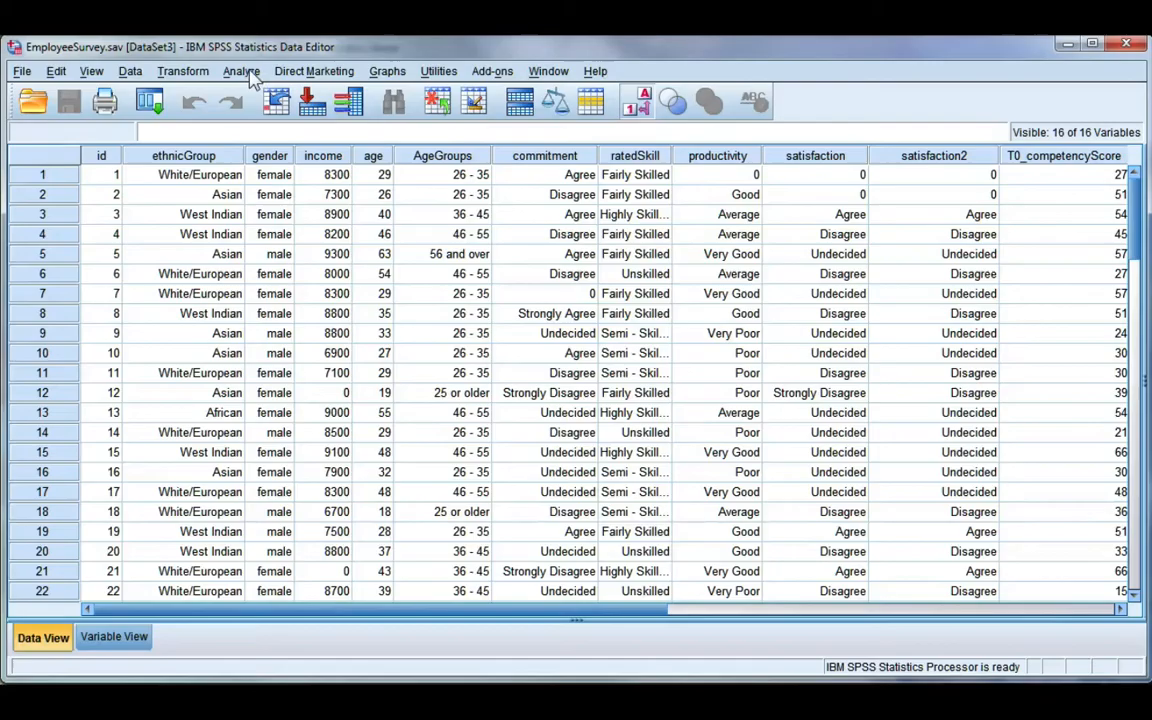
Start a Crosstabs analysis from Analyze > Descriptive Statistics.
left_click(240, 72)
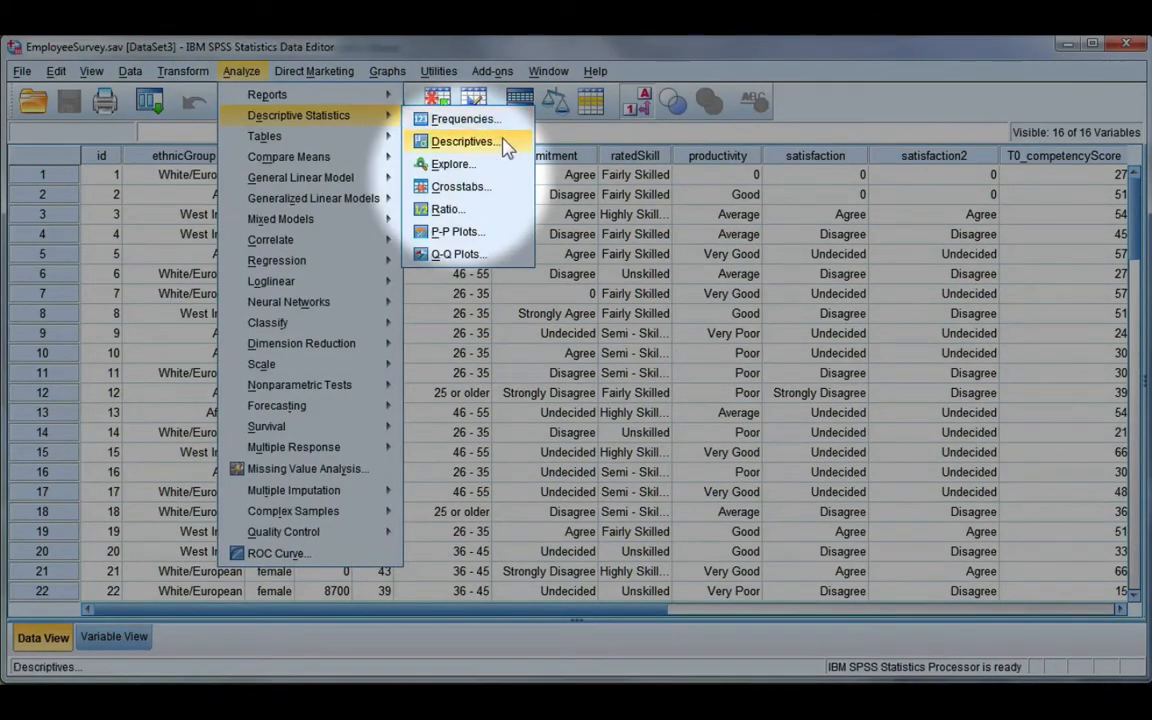
left_click(460, 188)
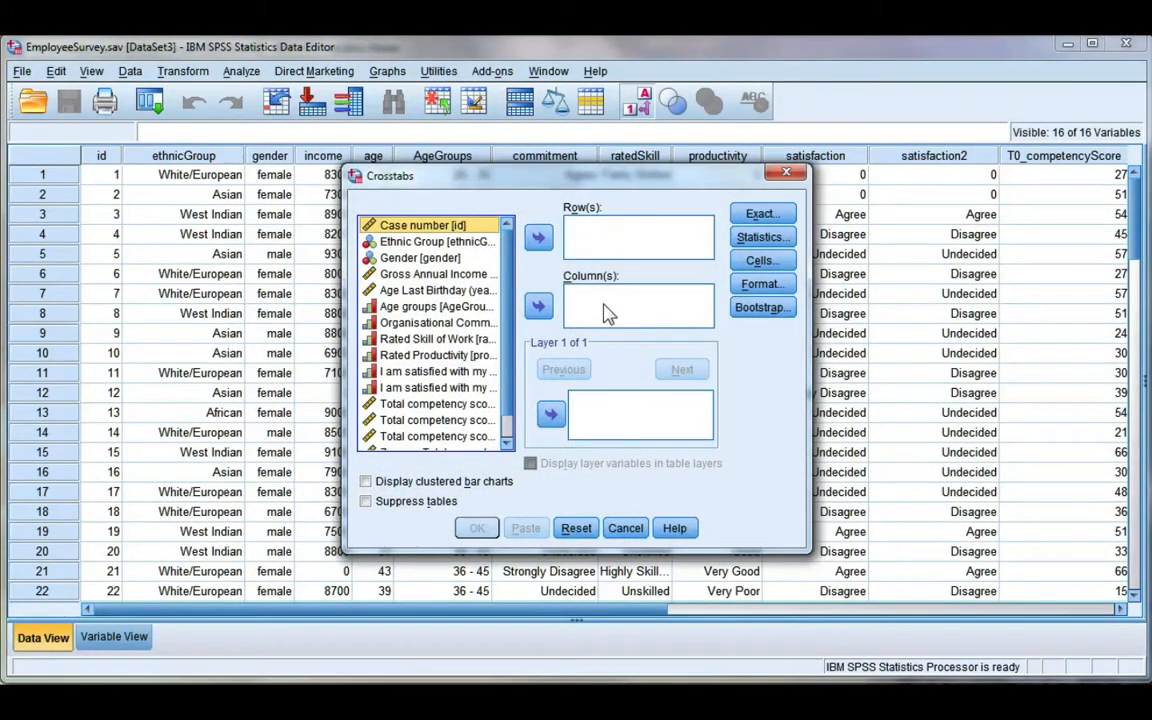
mouse_move(600, 296)
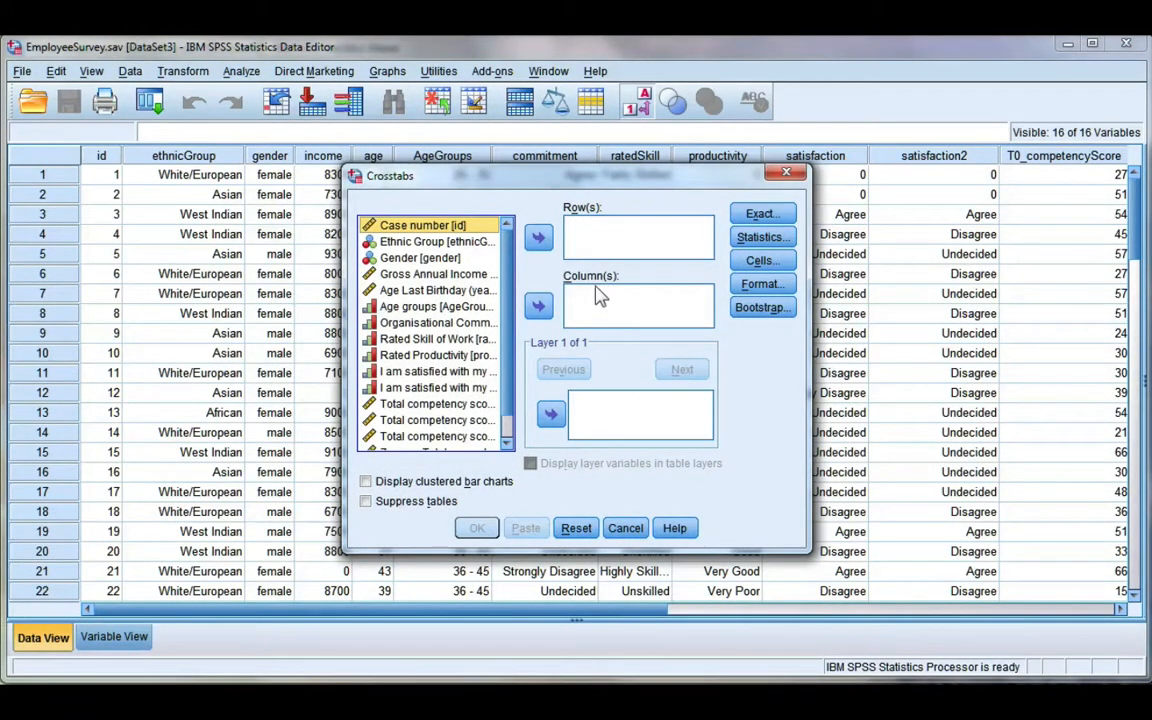
mouse_move(608, 312)
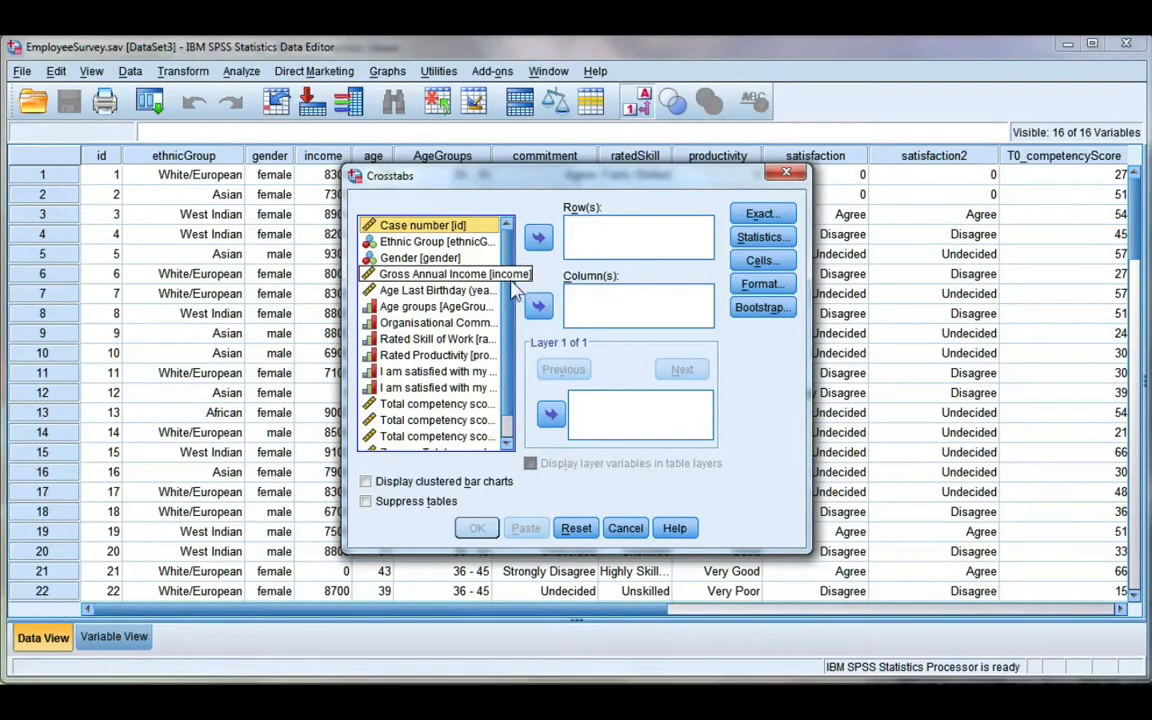
mouse_move(568, 292)
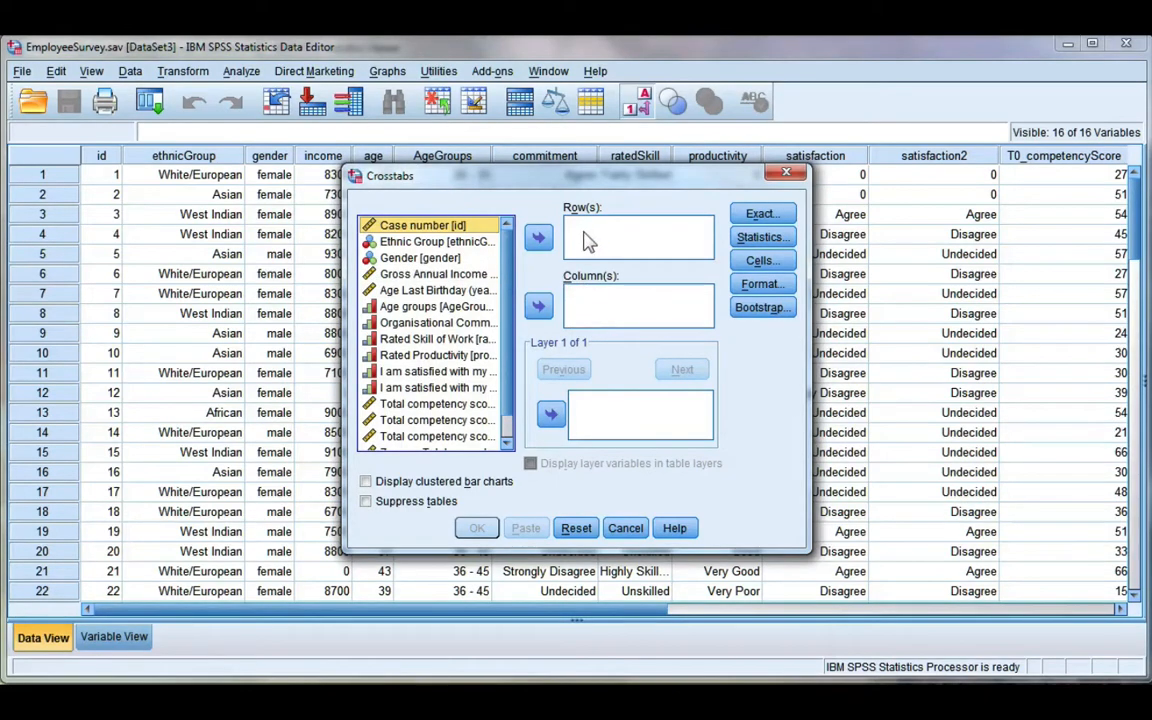
Run a crosstab with Gender as rows and 'I am satisfied with my job' as columns.
left_click(434, 256)
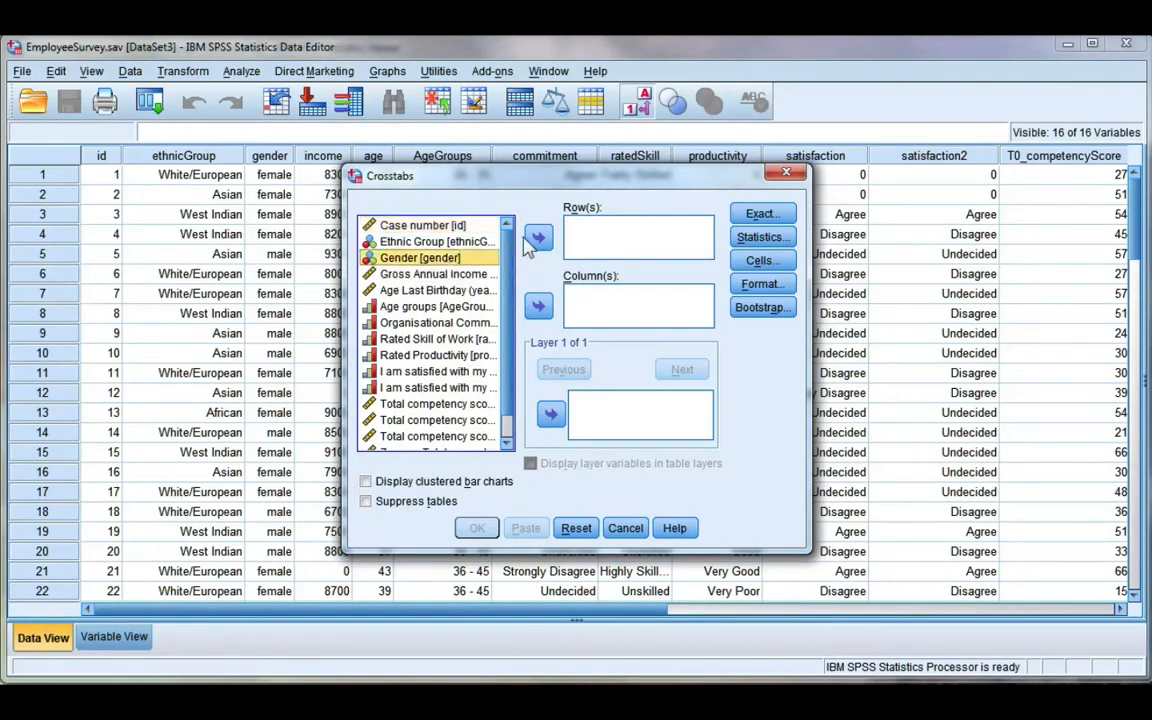
left_click(538, 236)
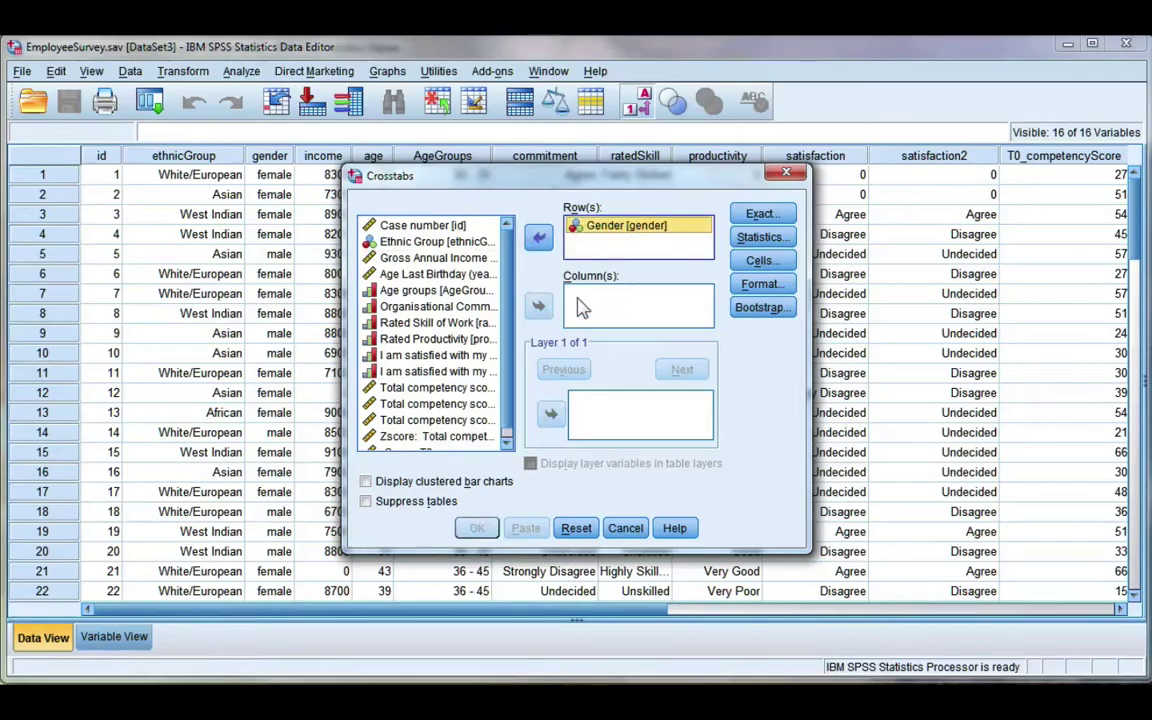
left_click(434, 370)
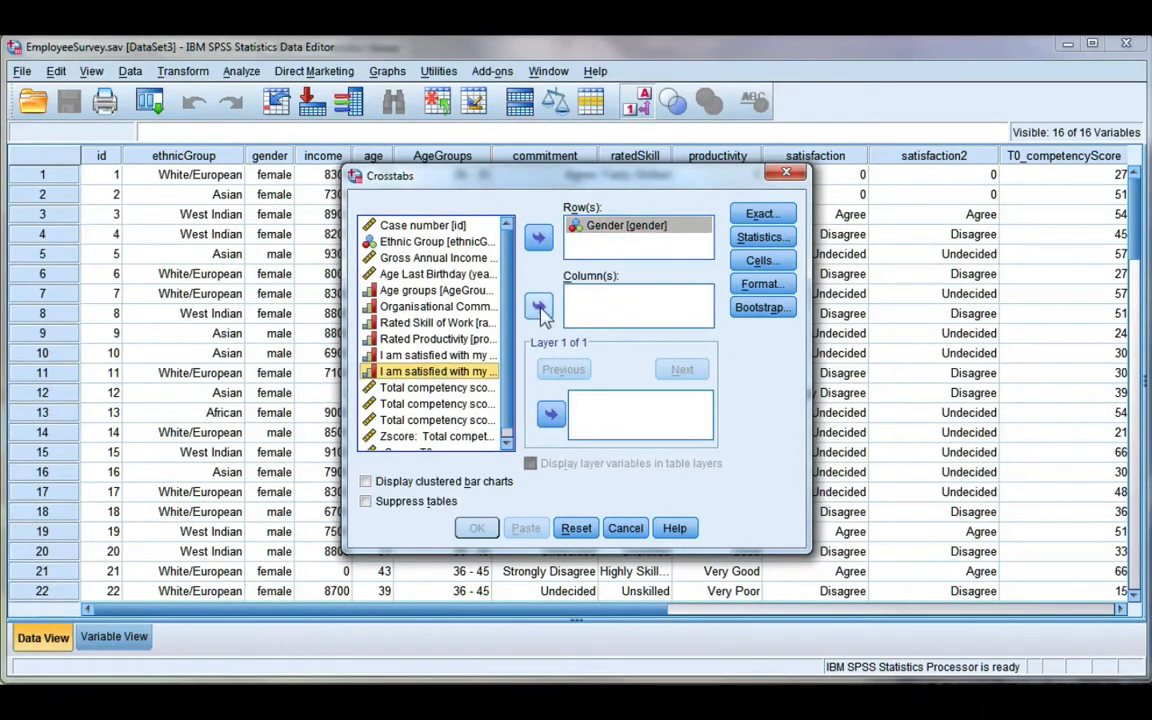
left_click(538, 306)
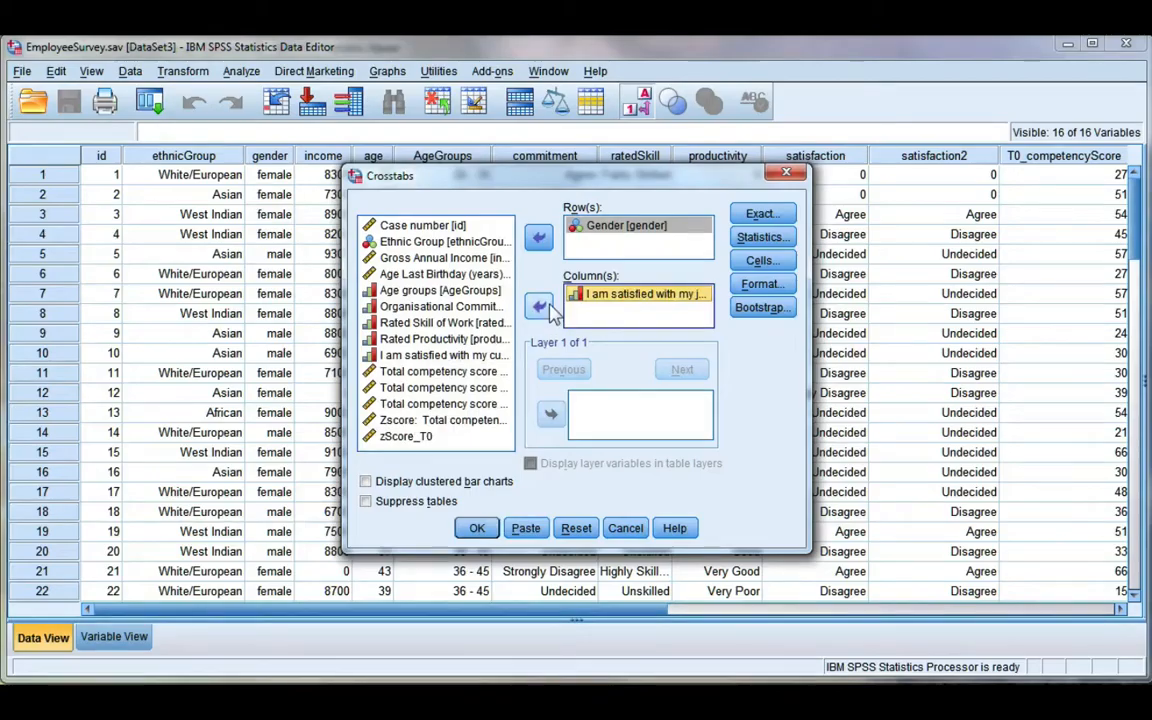
left_click(476, 528)
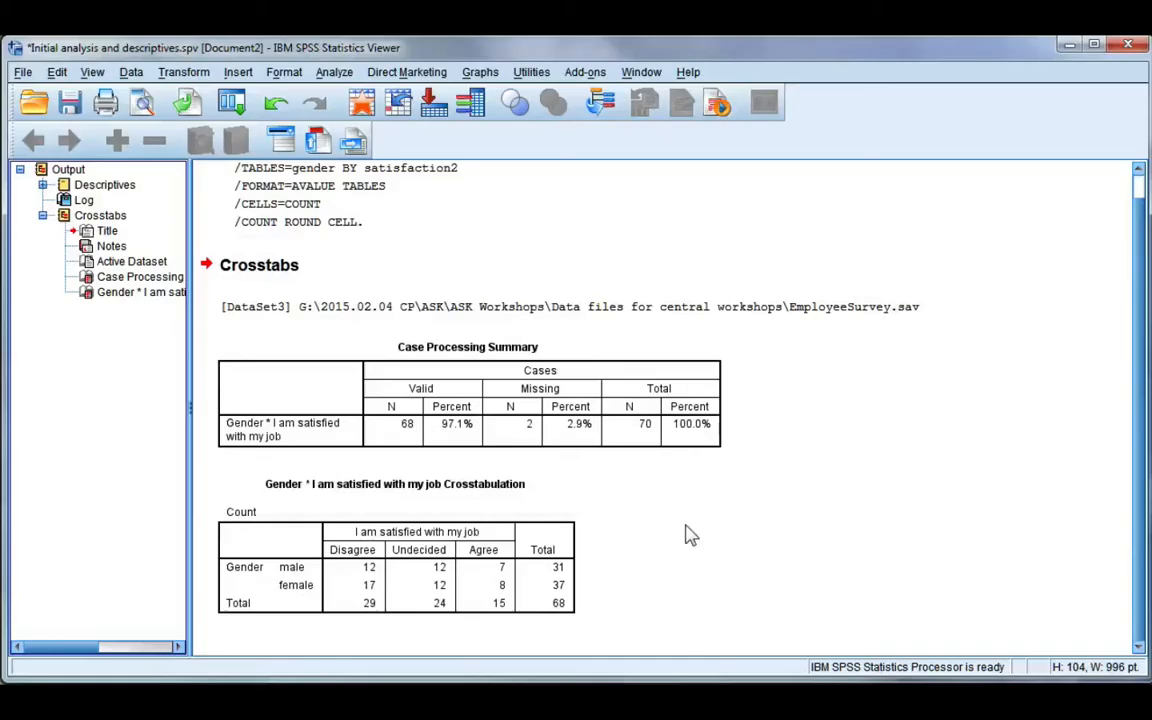
Review the gender by satisfaction table, then return to the Analyze menu.
left_click(364, 592)
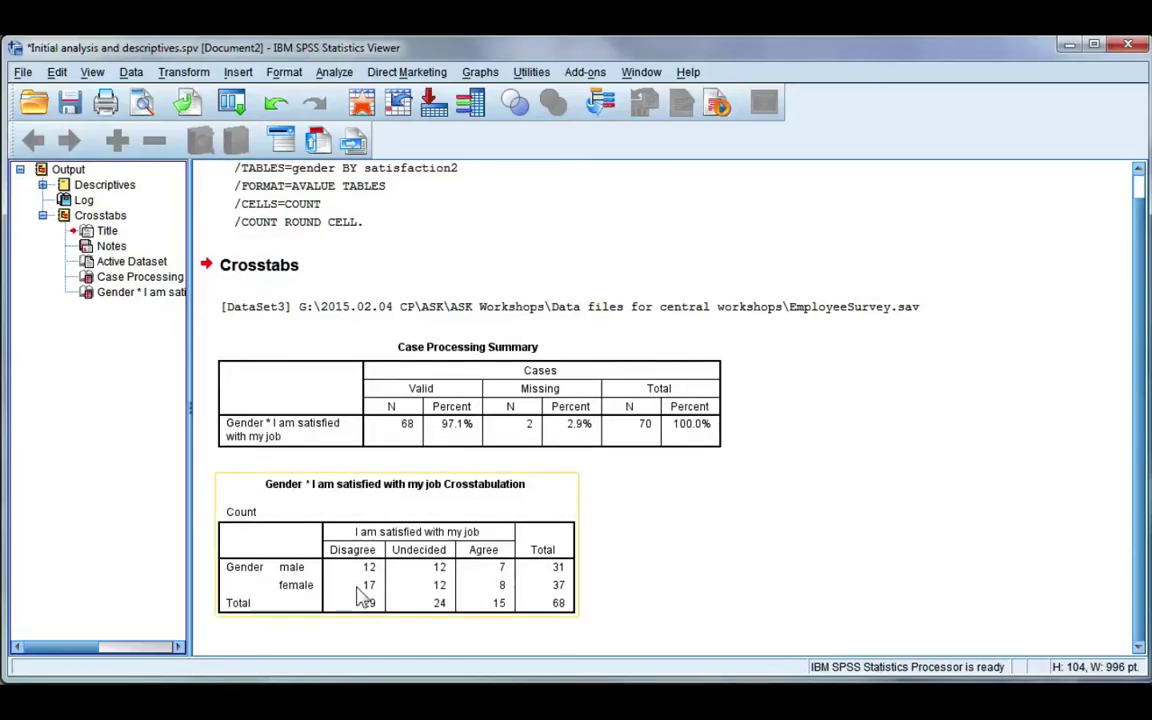
mouse_move(348, 578)
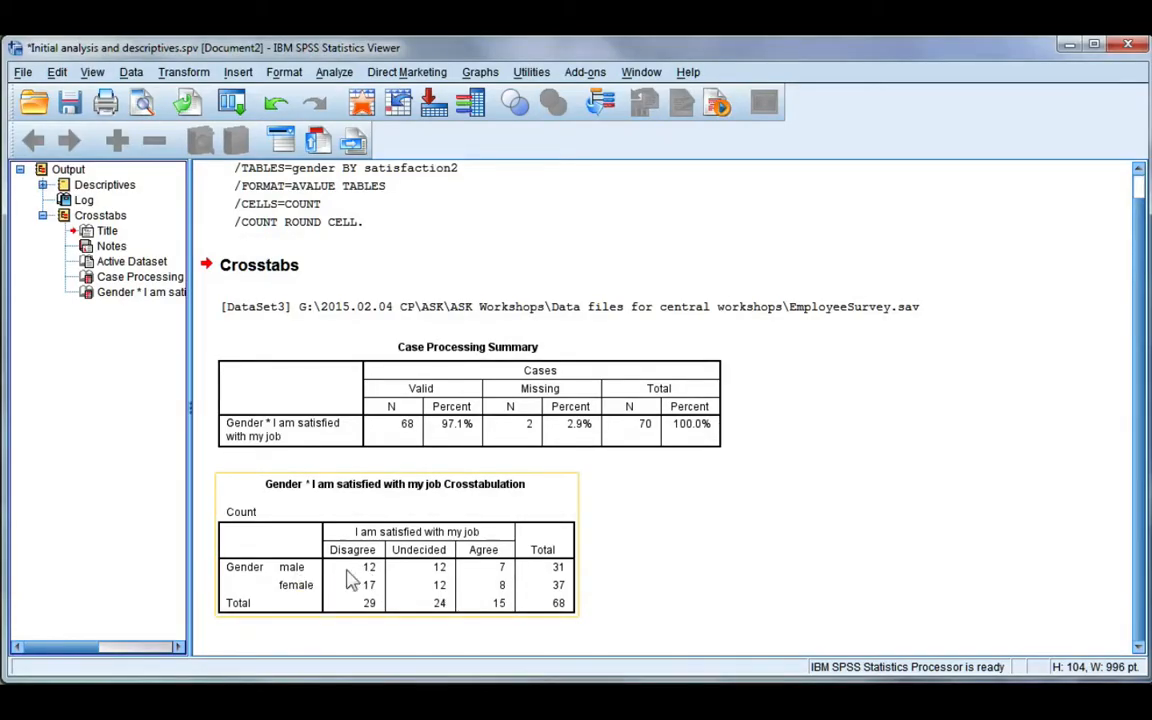
mouse_move(432, 584)
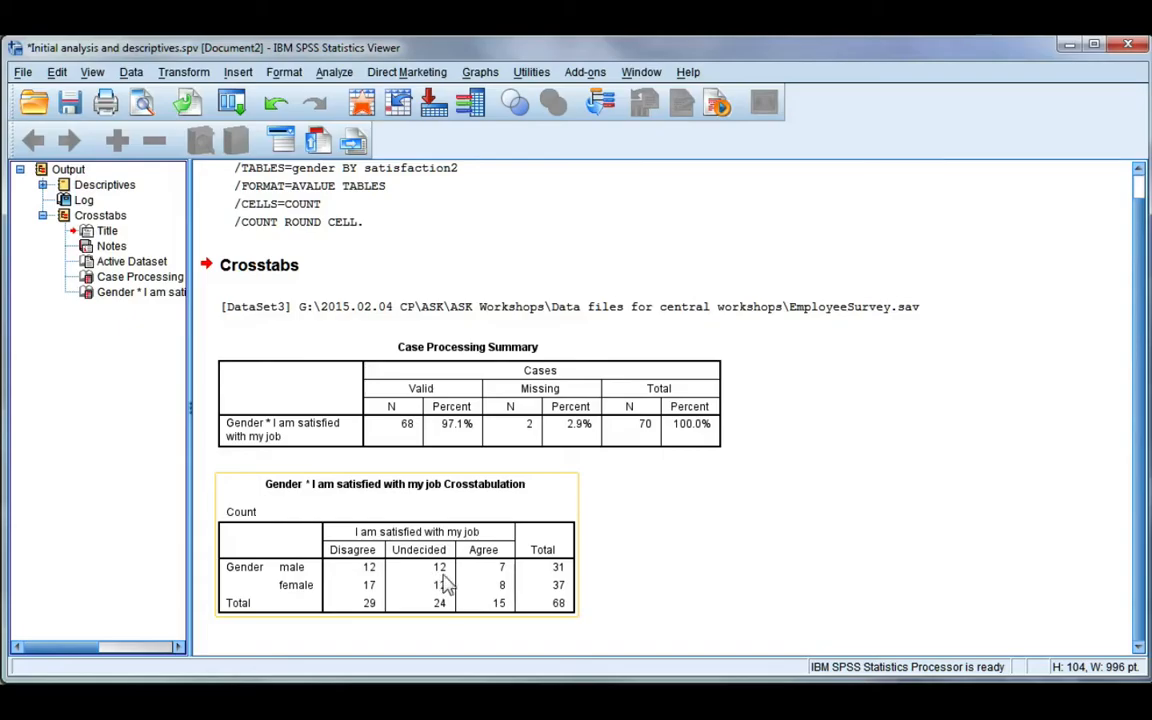
mouse_move(502, 584)
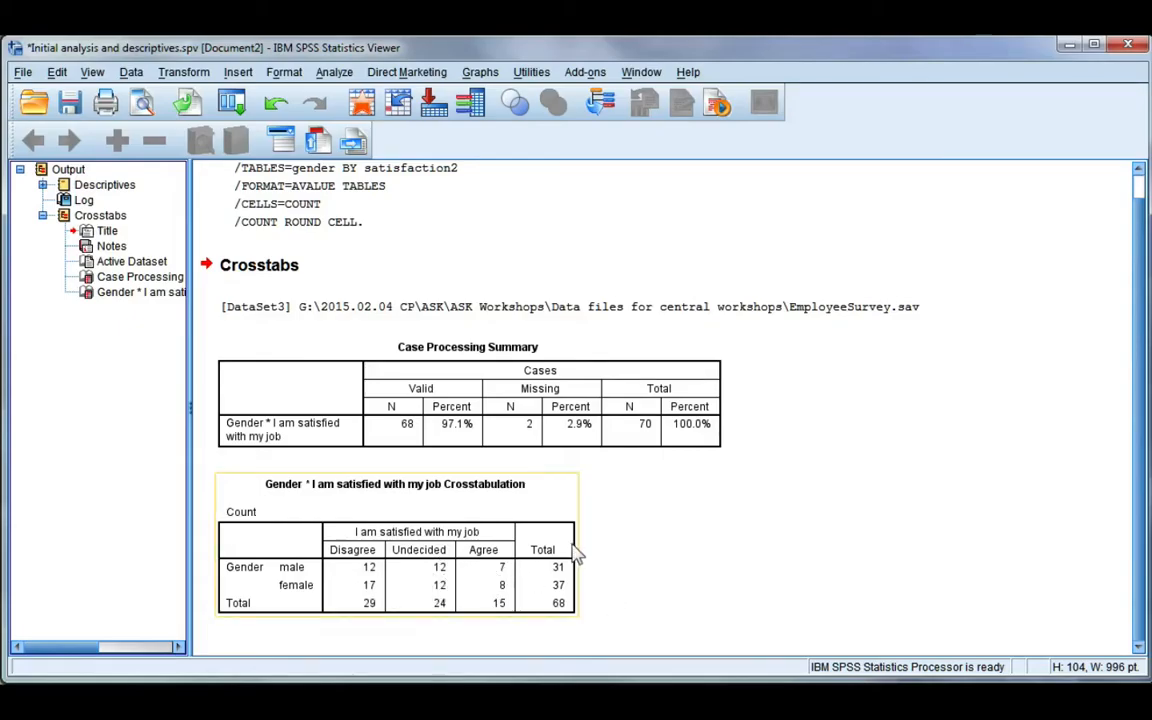
mouse_move(562, 584)
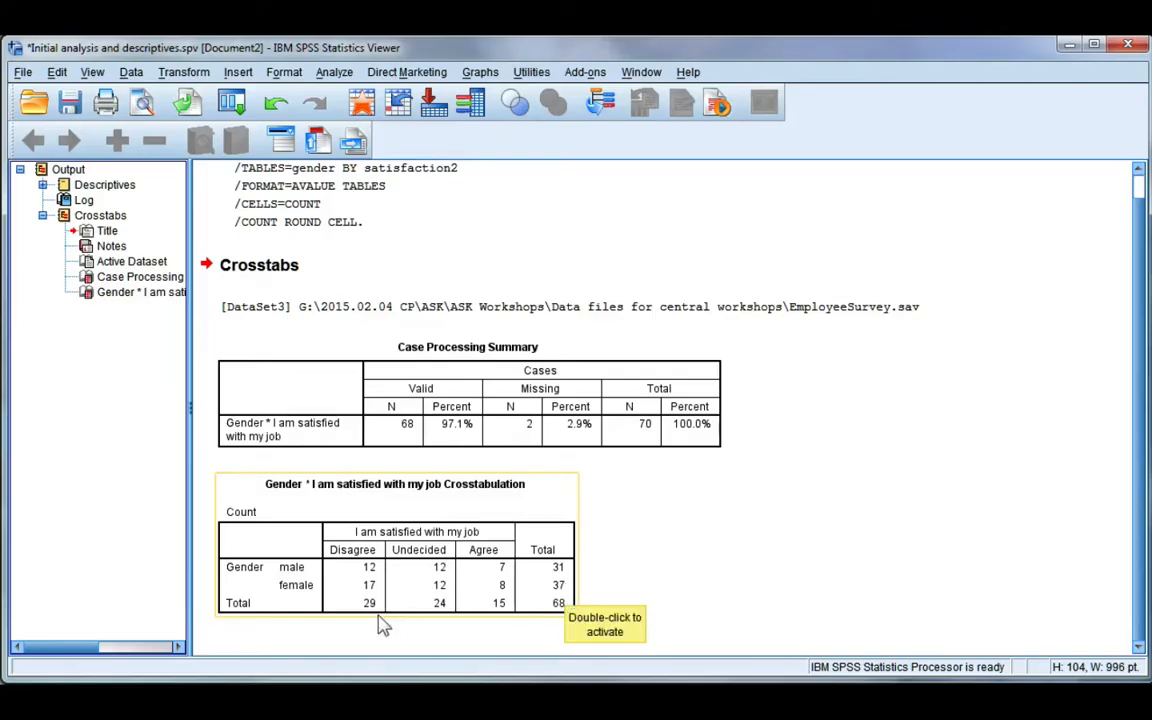
mouse_move(350, 568)
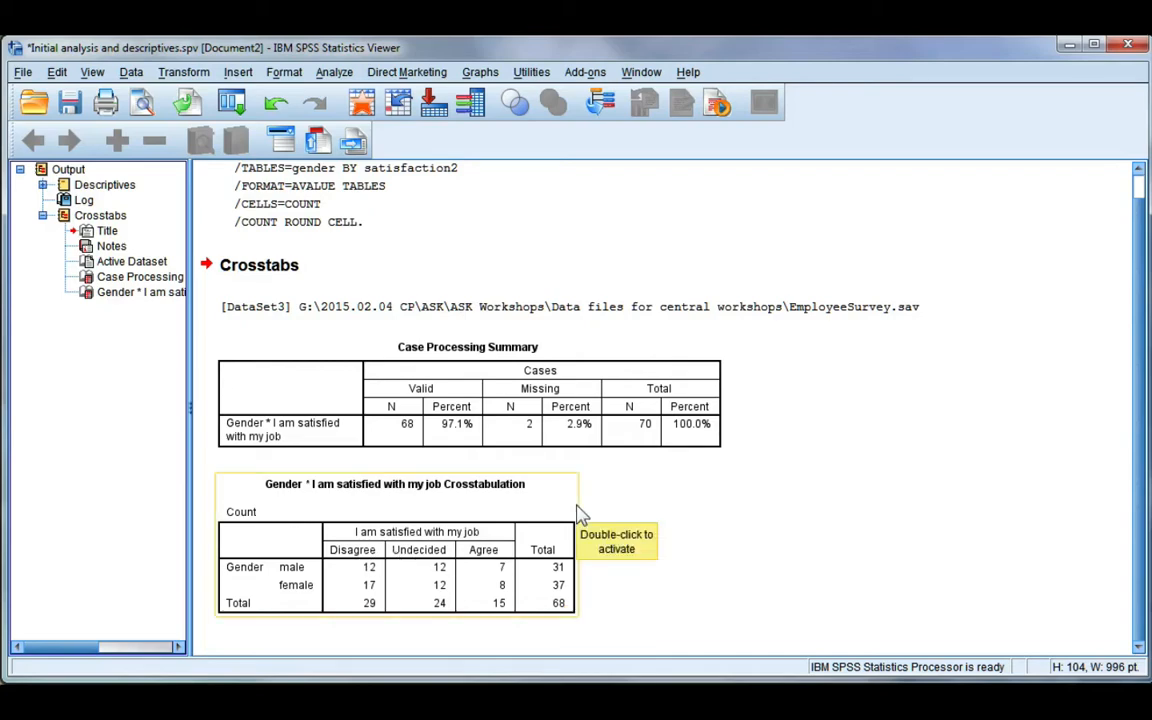
left_click(334, 72)
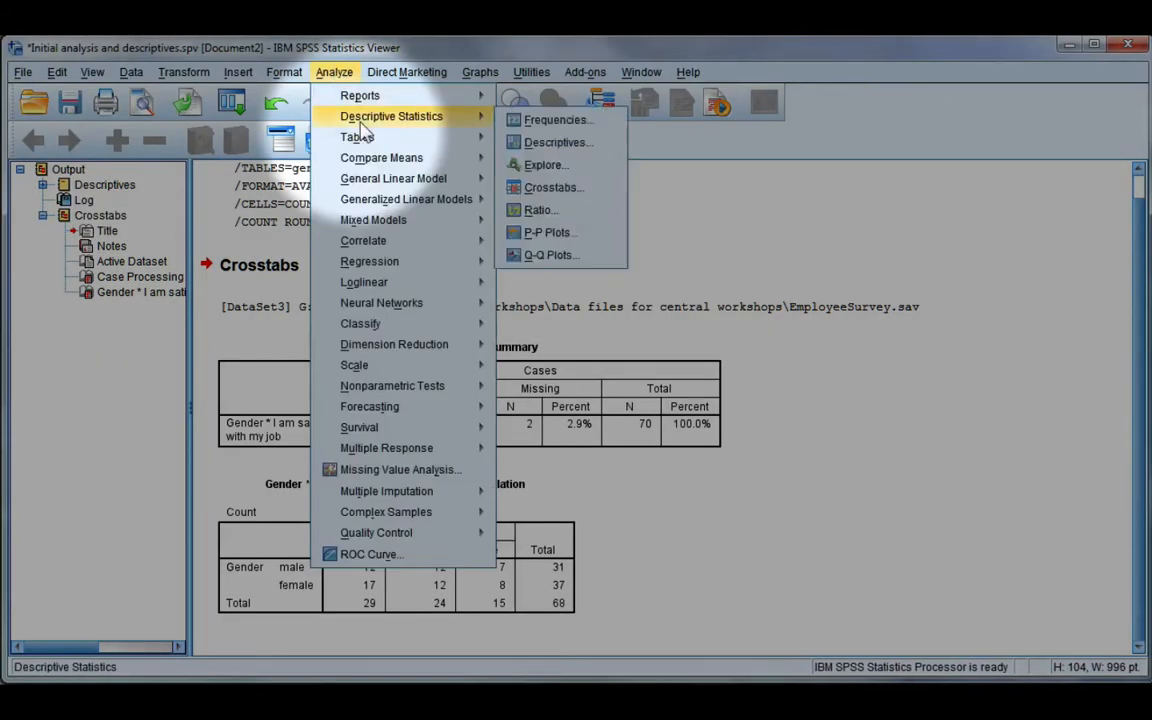
Rerun the gender by satisfaction crosstab with Ethnic Group as the layer variable.
left_click(552, 188)
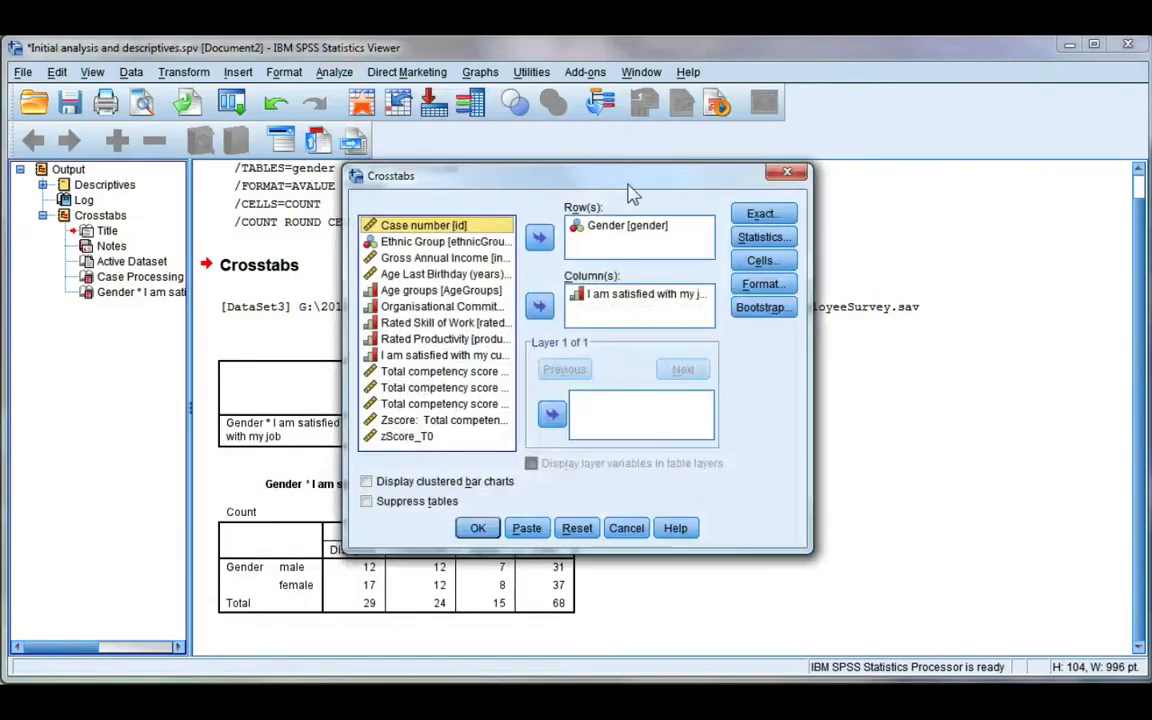
mouse_move(582, 390)
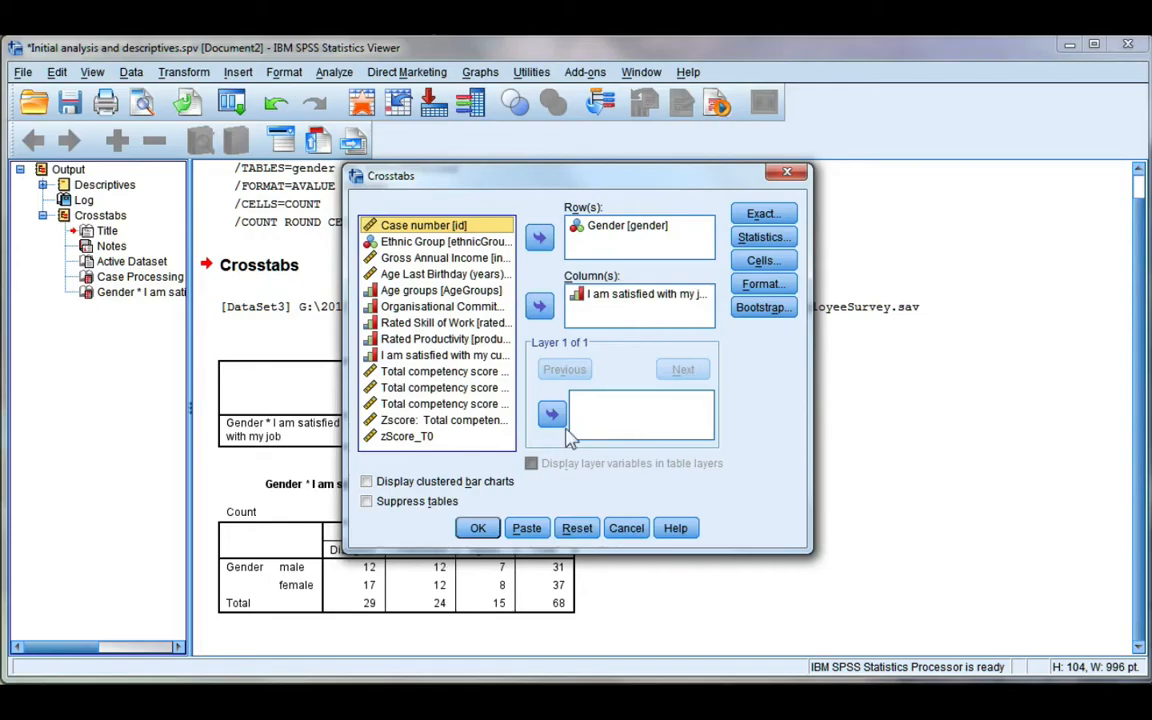
mouse_move(450, 240)
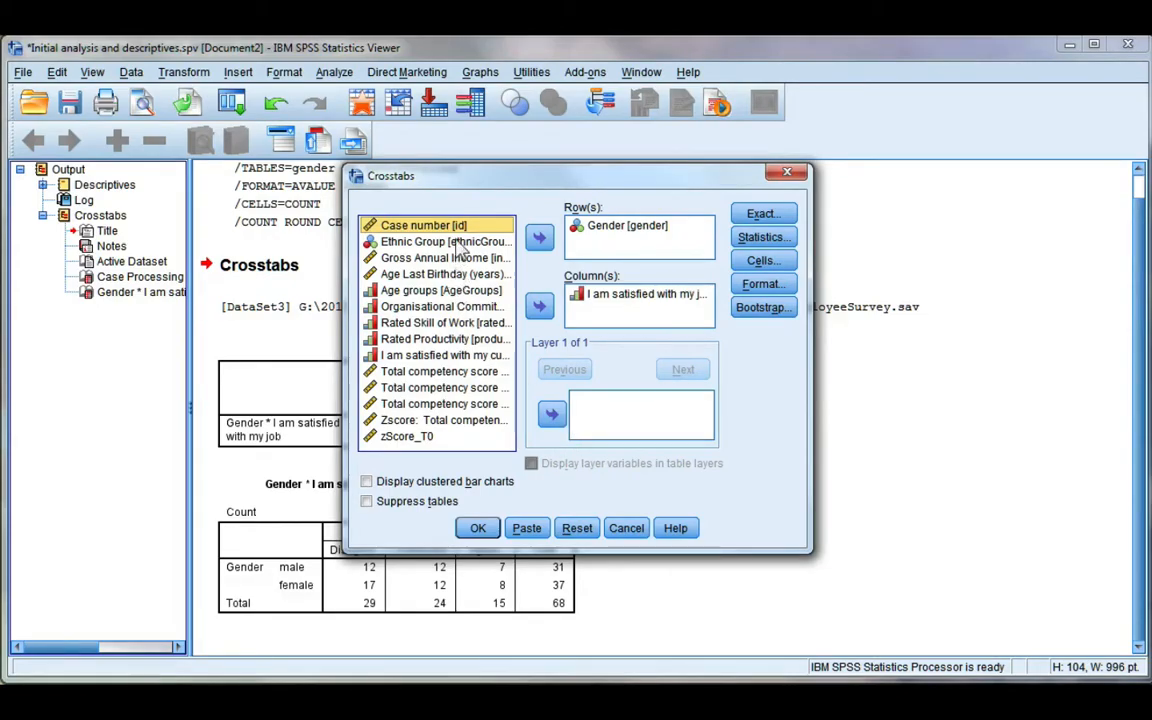
left_click(552, 412)
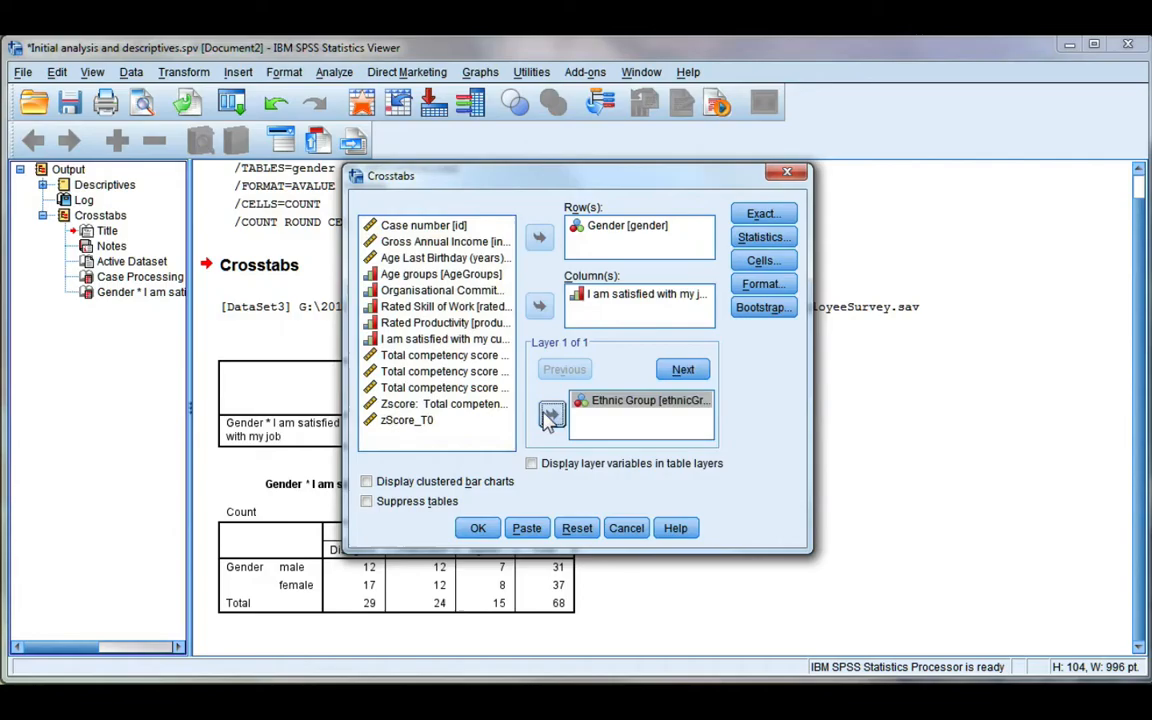
left_click(640, 400)
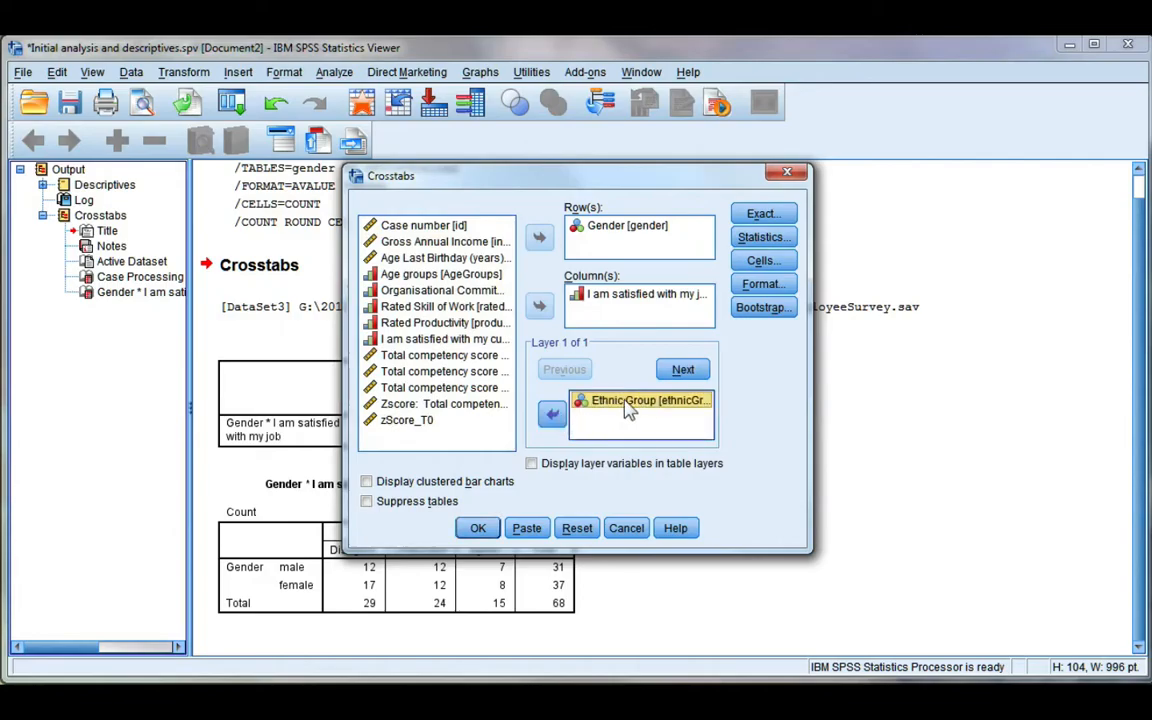
left_click(640, 400)
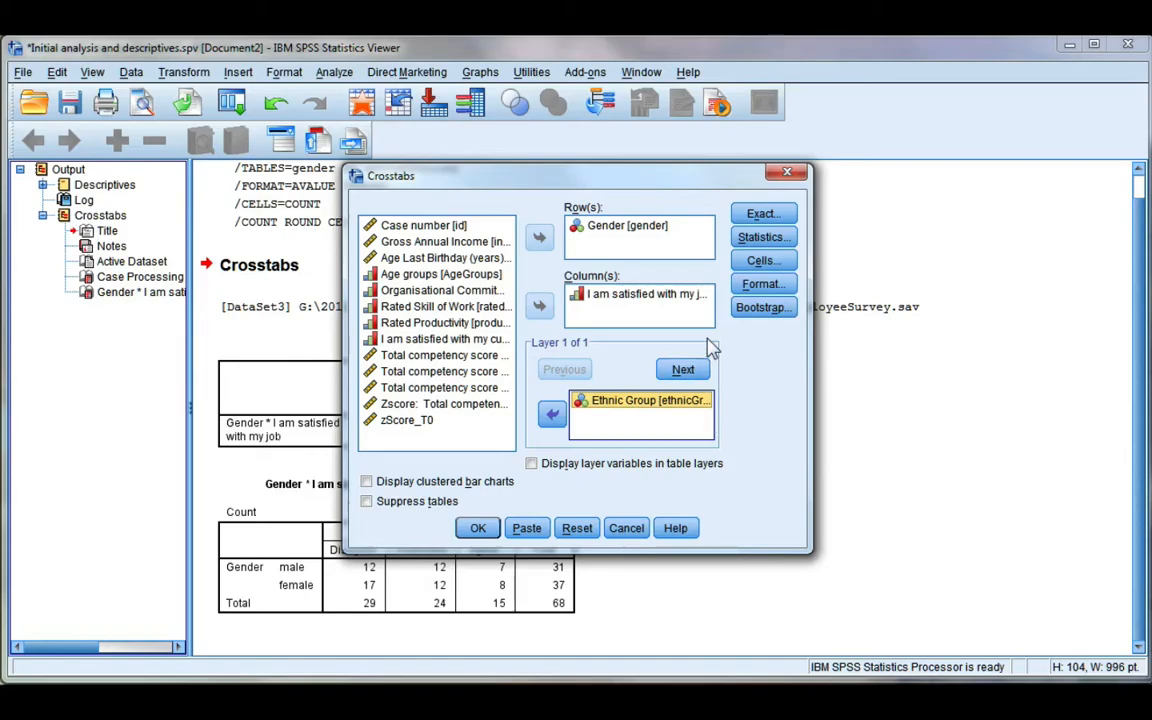
mouse_move(662, 428)
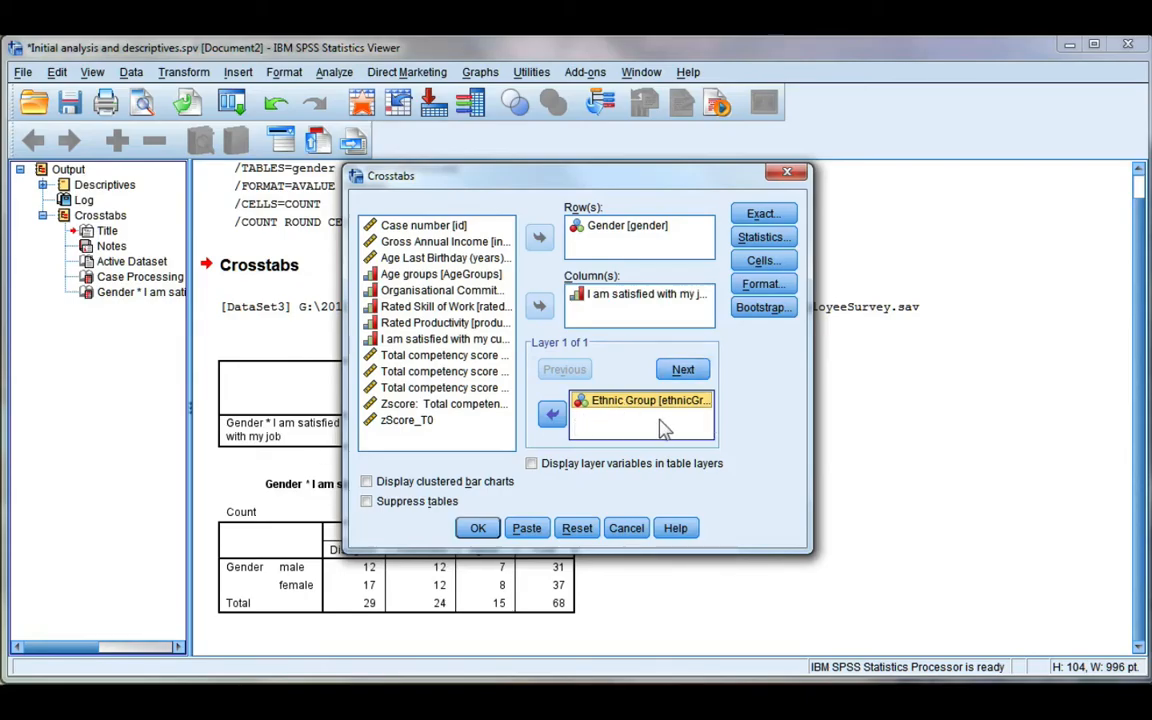
left_click(476, 528)
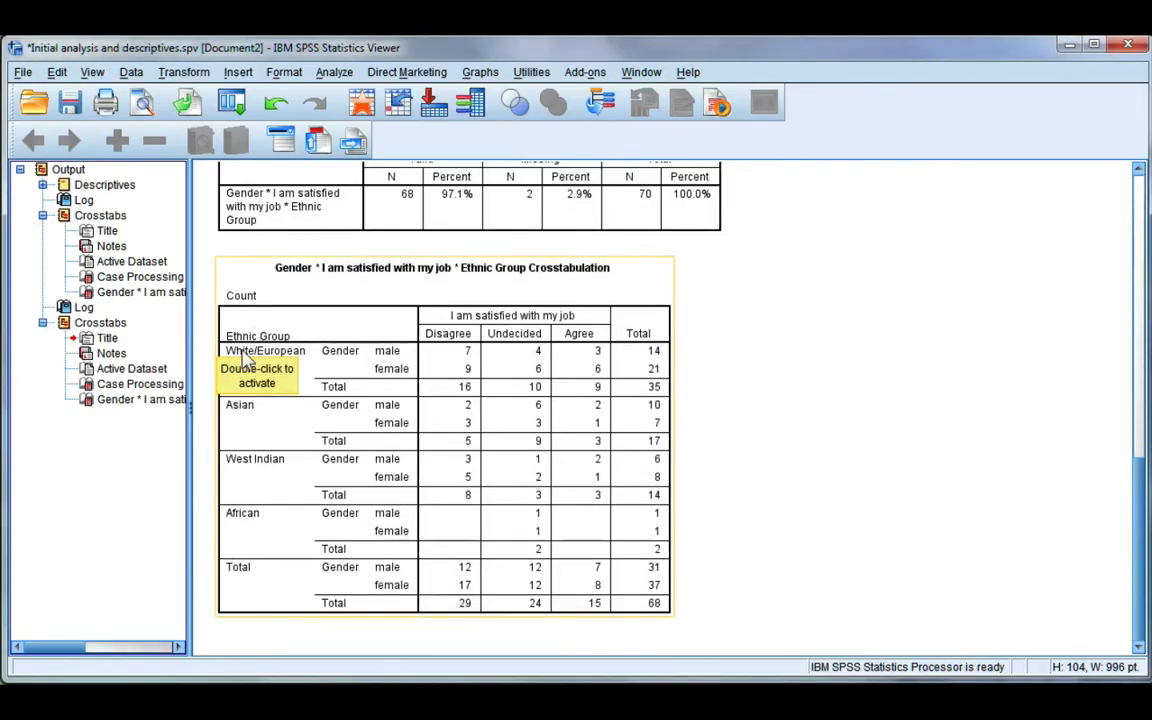
mouse_move(450, 368)
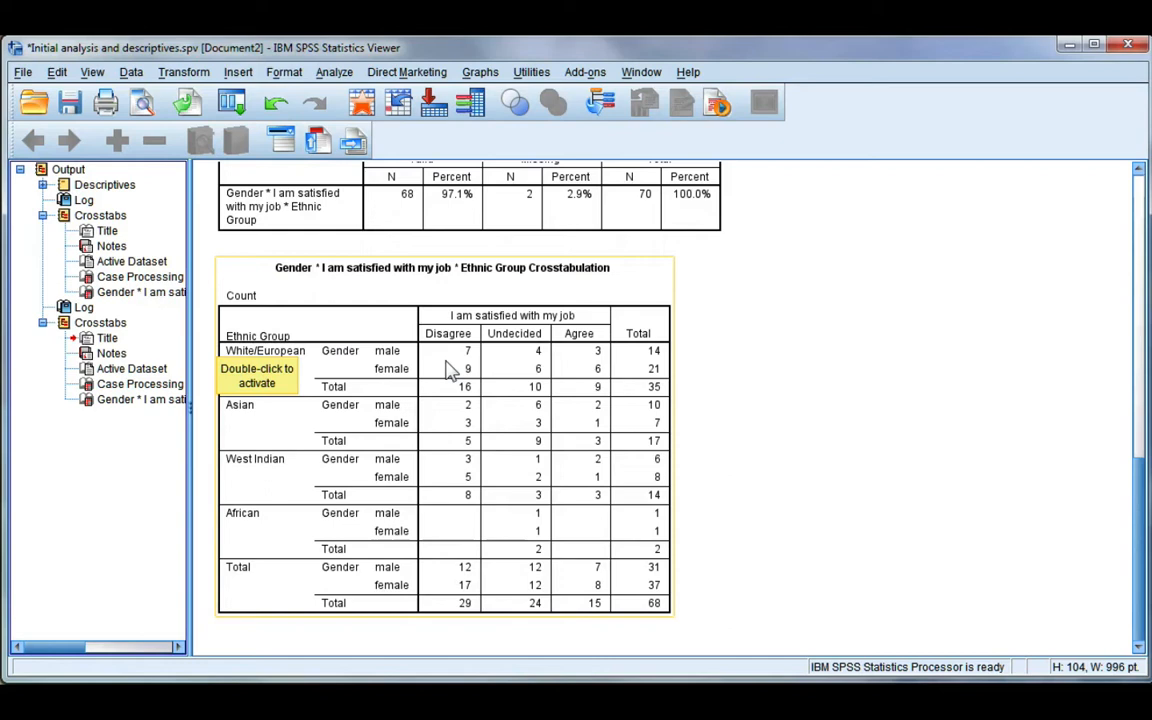
mouse_move(584, 344)
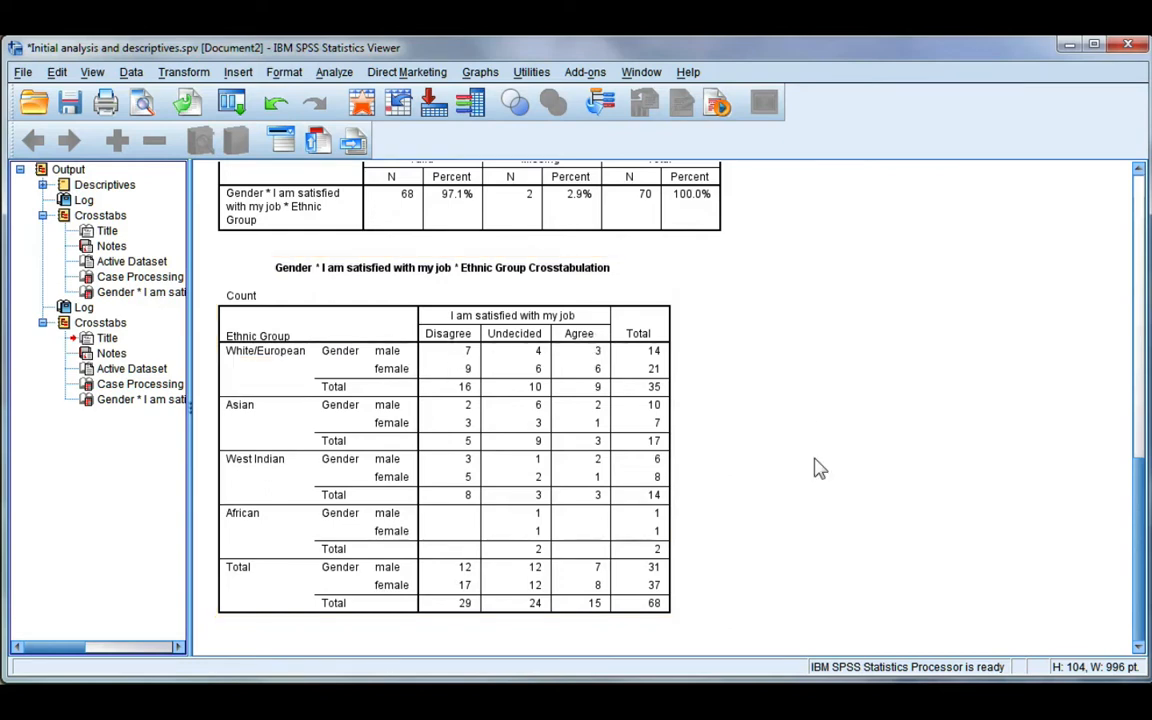
mouse_move(744, 452)
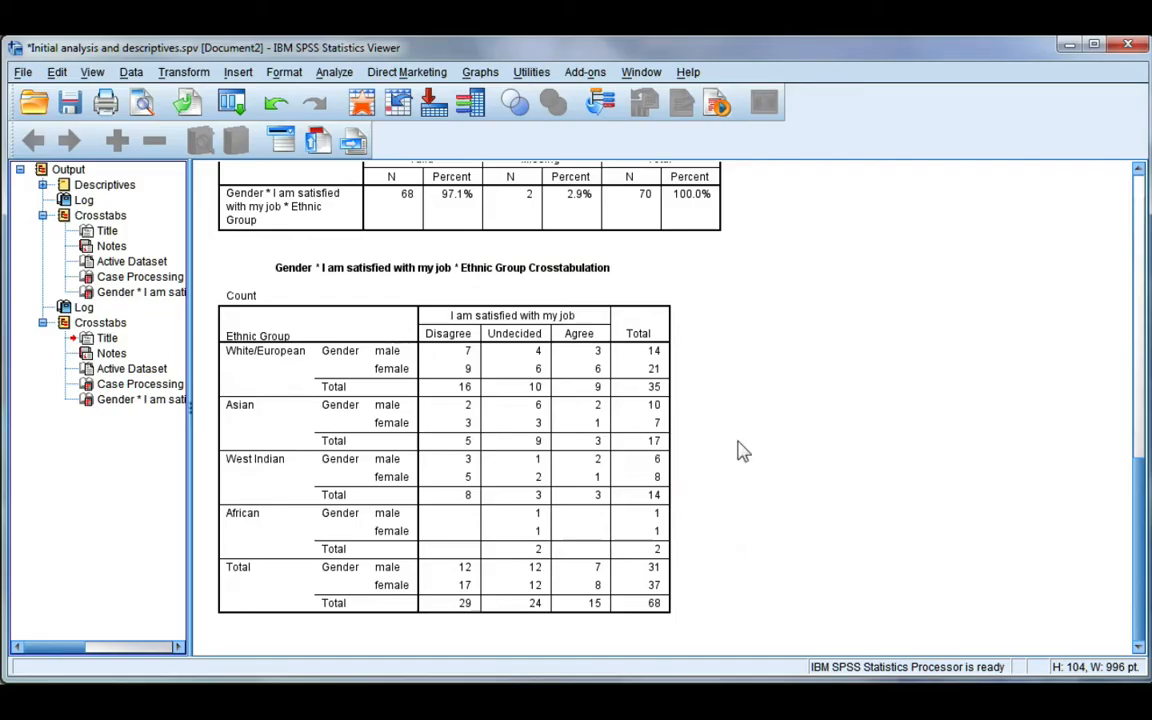
left_click(272, 570)
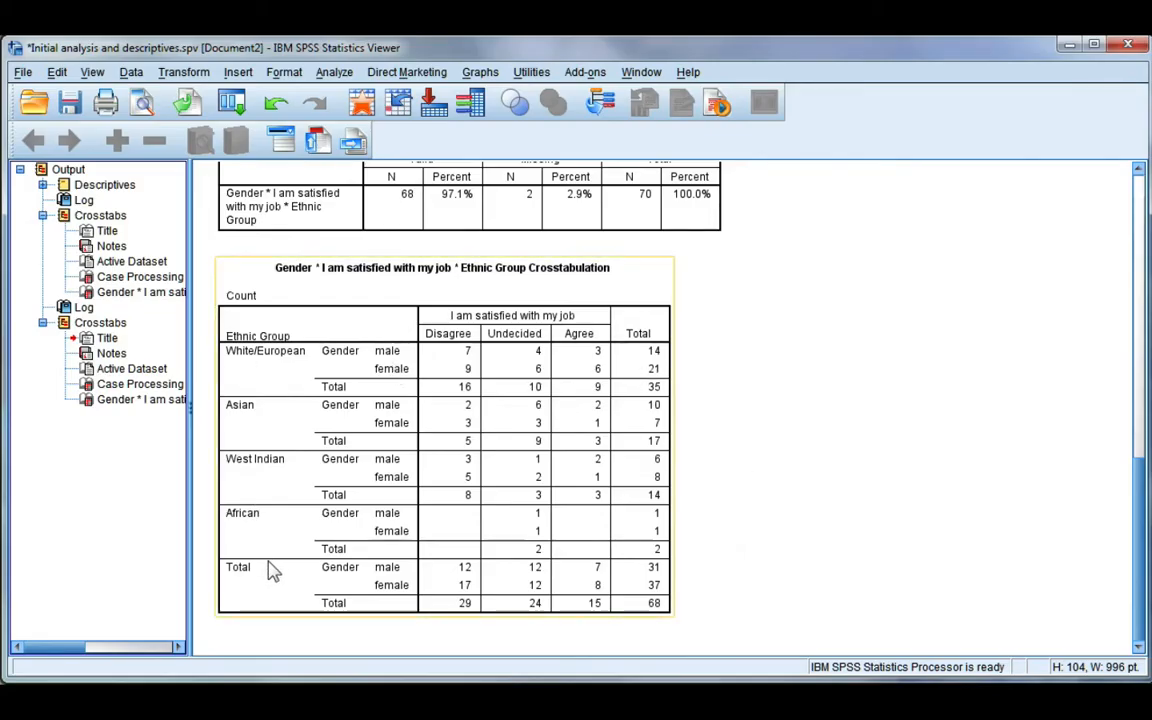
mouse_move(424, 422)
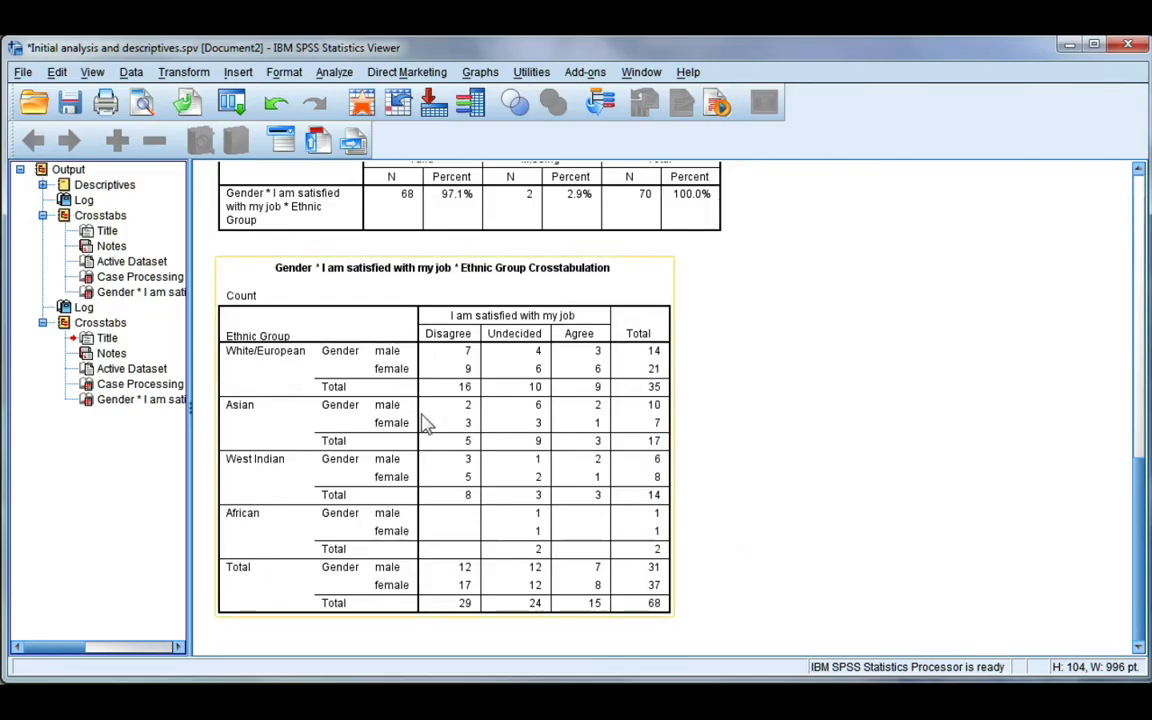
Run a crosstab with Ethnic Group as rows, satisfaction as columns and Gender as the layer.
left_click(334, 72)
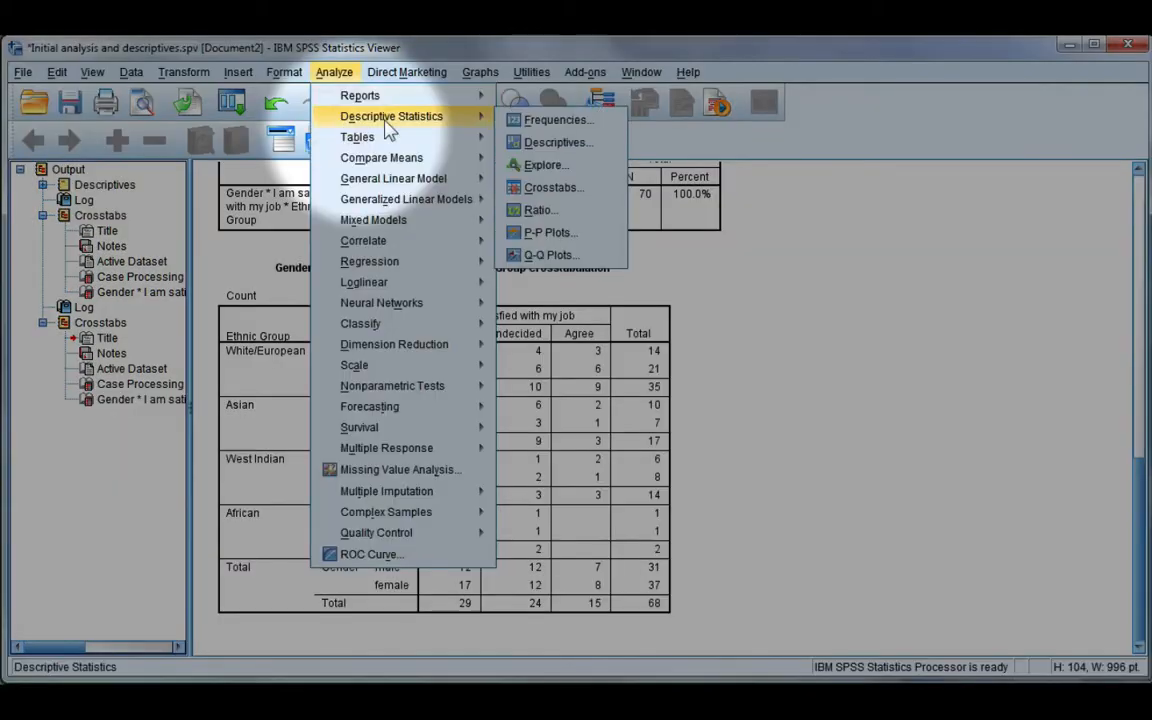
left_click(550, 188)
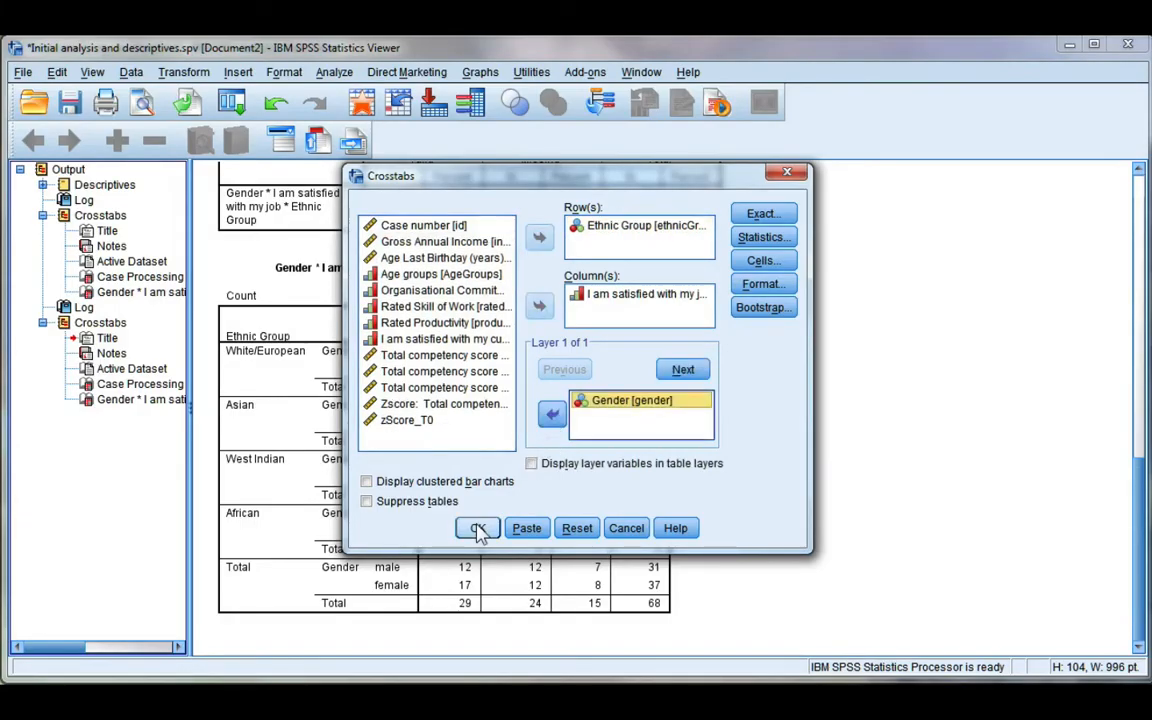
left_click(476, 528)
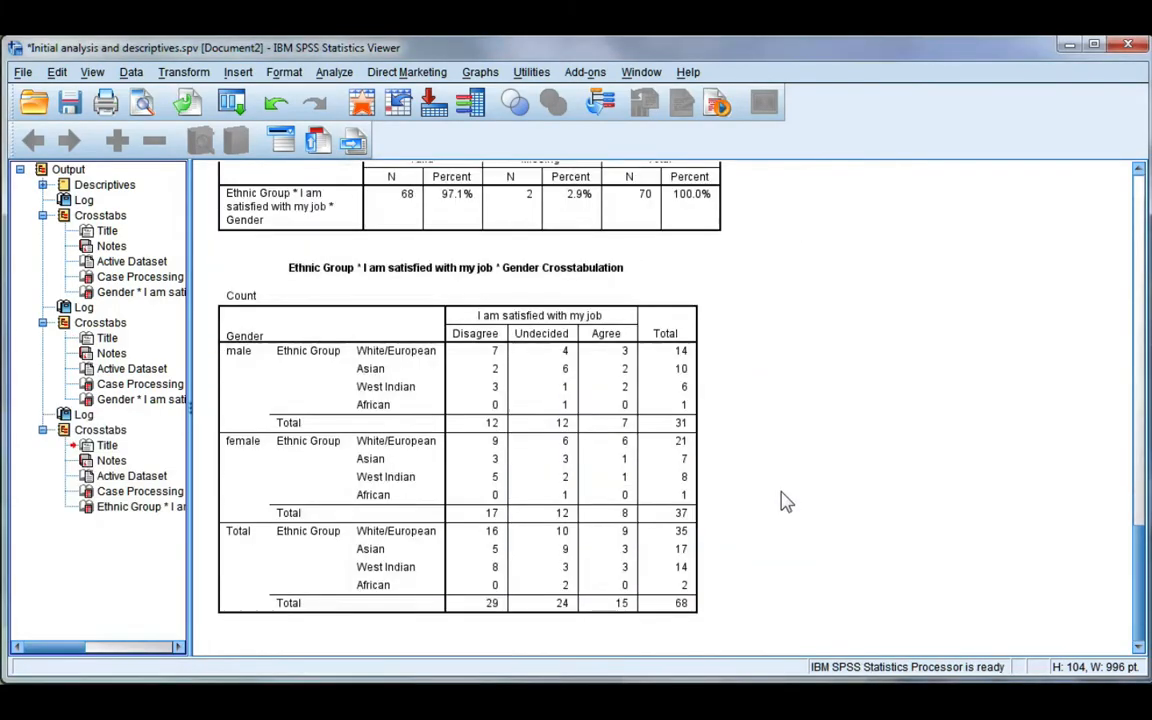
Scroll the Viewer to the Ethnic Group * satisfaction * Gender crosstabulation.
left_click(388, 404)
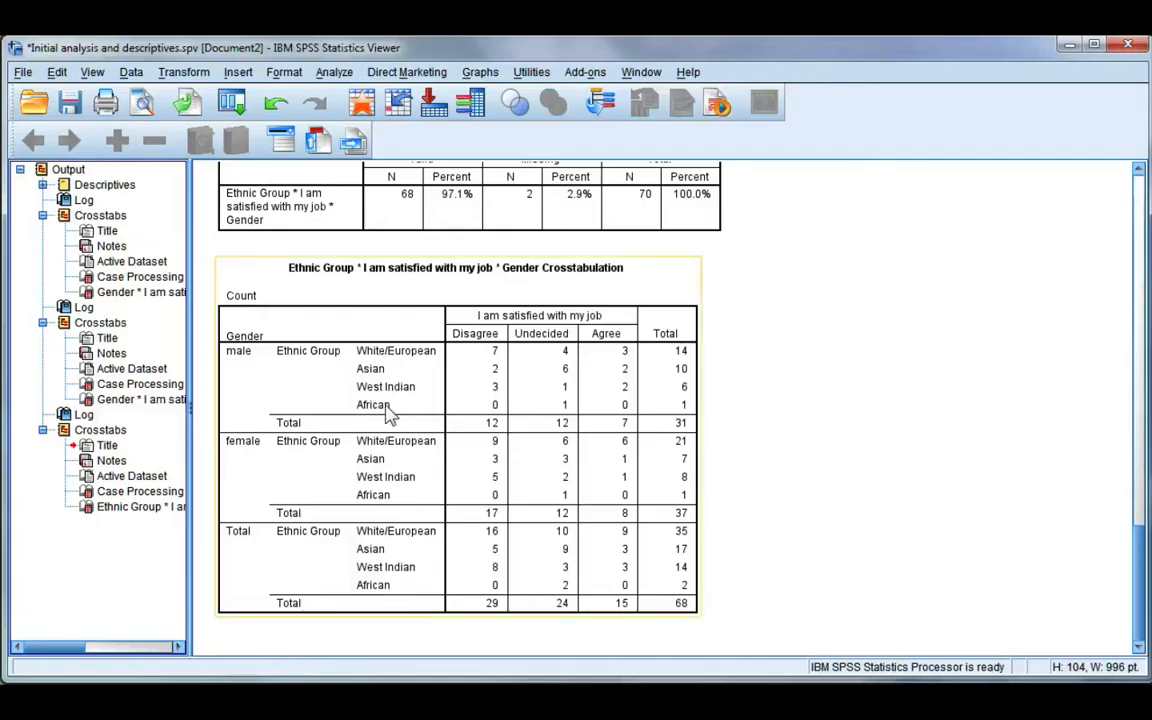
mouse_move(444, 360)
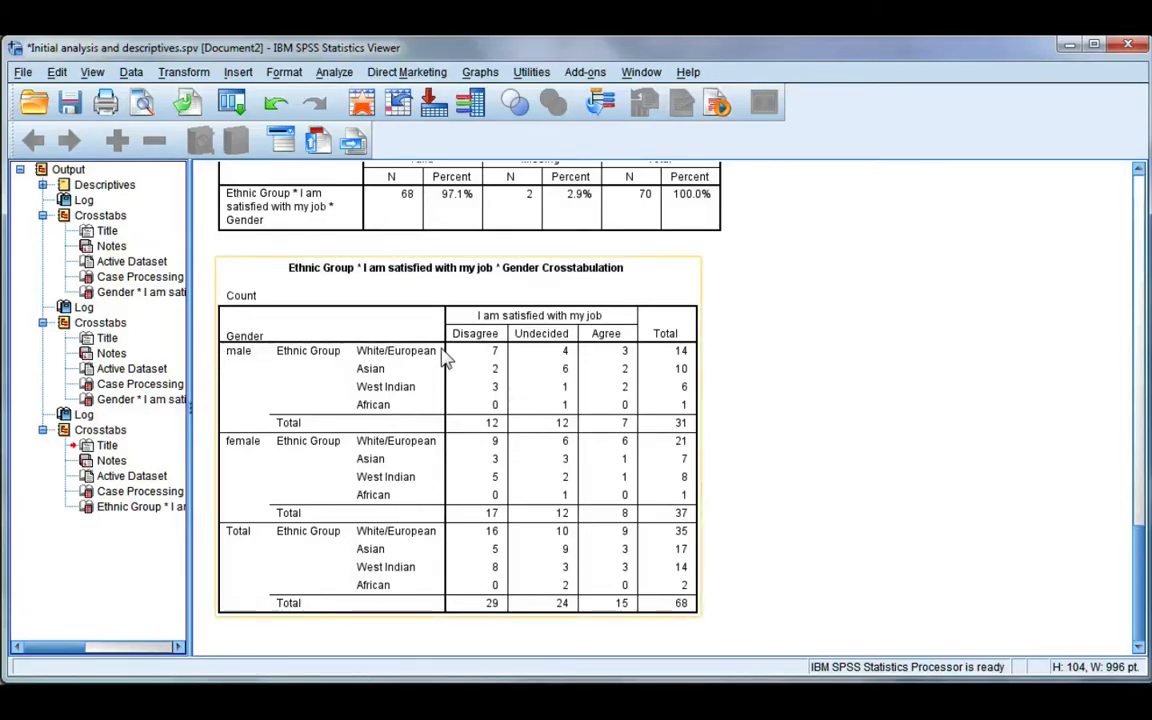
mouse_move(638, 352)
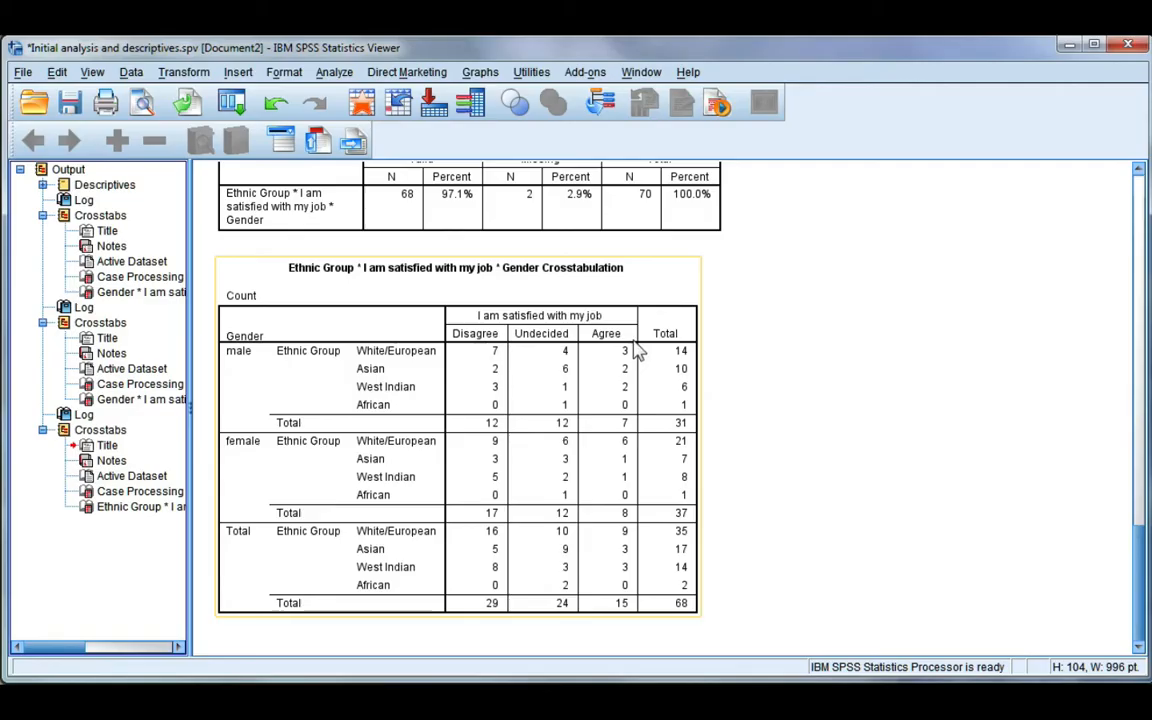
mouse_move(248, 452)
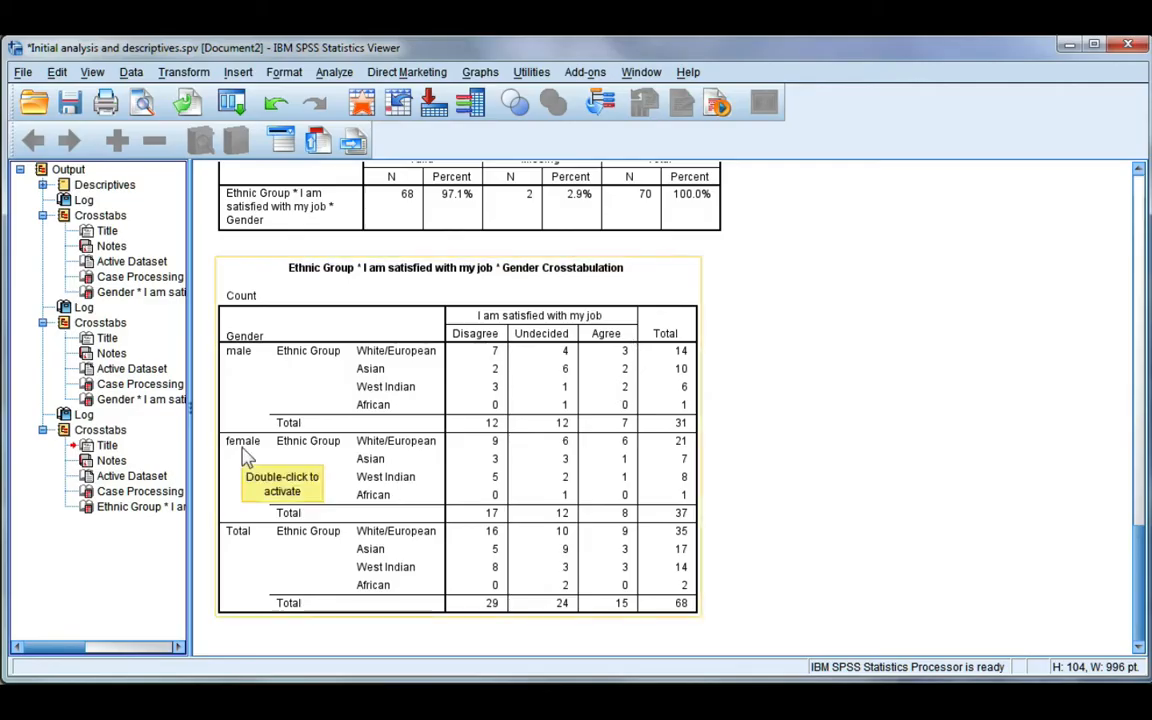
mouse_move(844, 496)
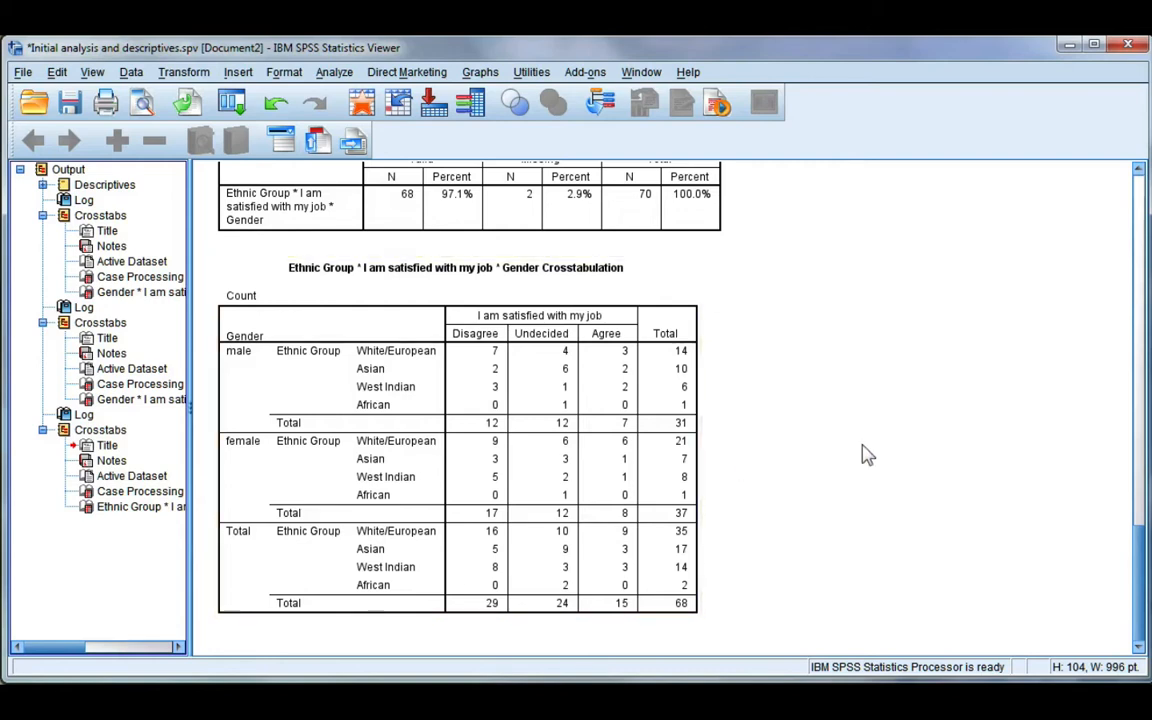
mouse_move(812, 508)
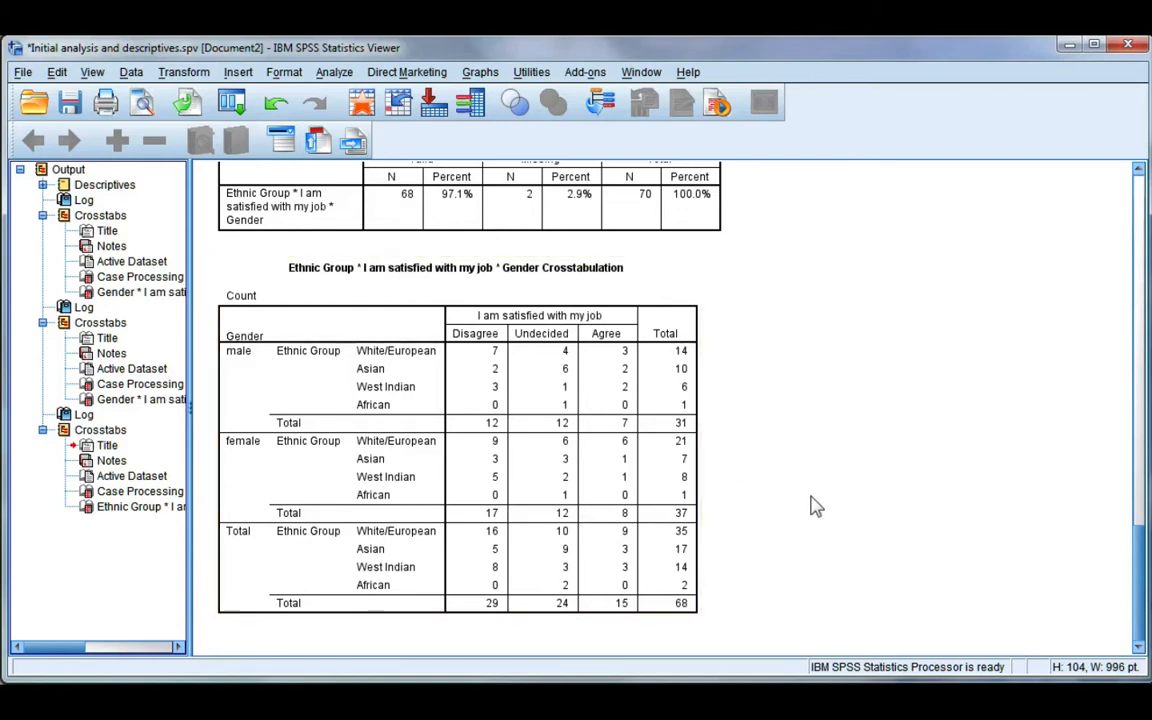
mouse_move(788, 522)
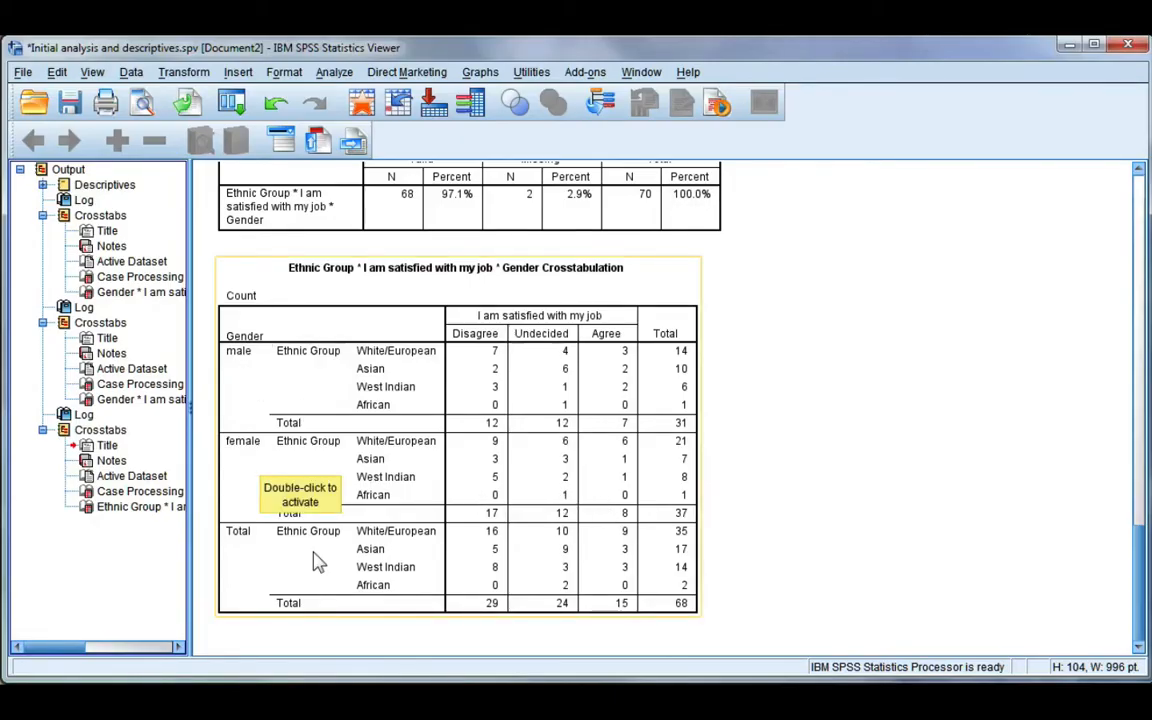
mouse_move(244, 436)
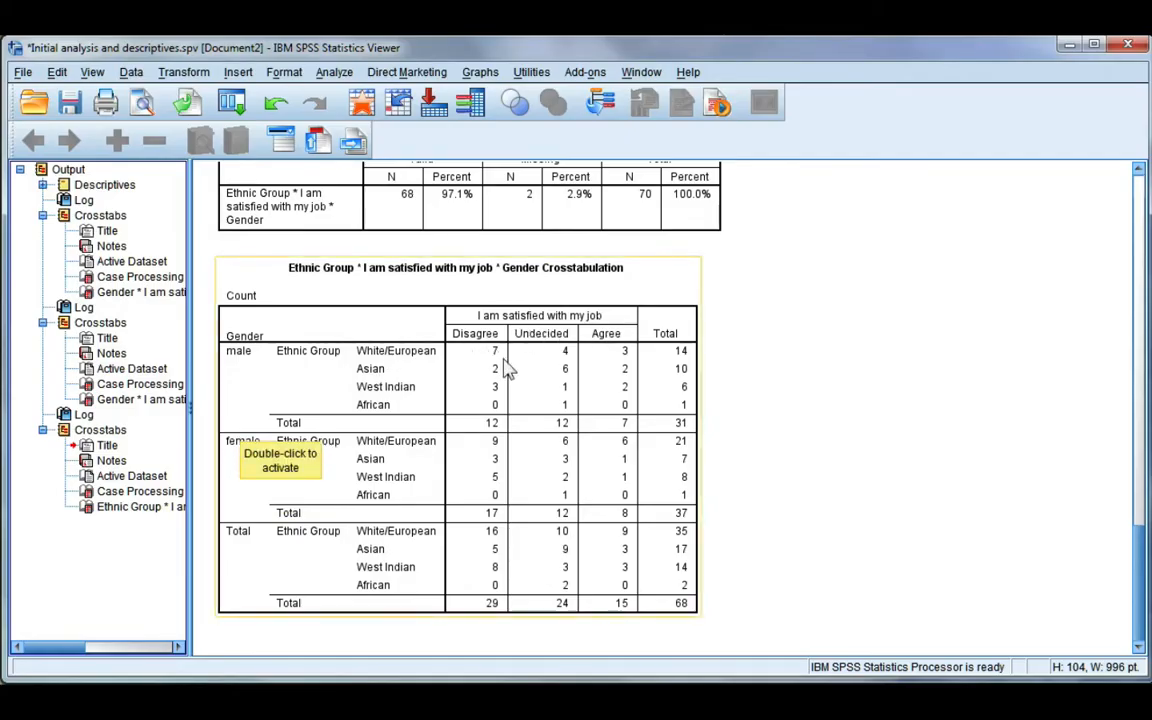
mouse_move(228, 492)
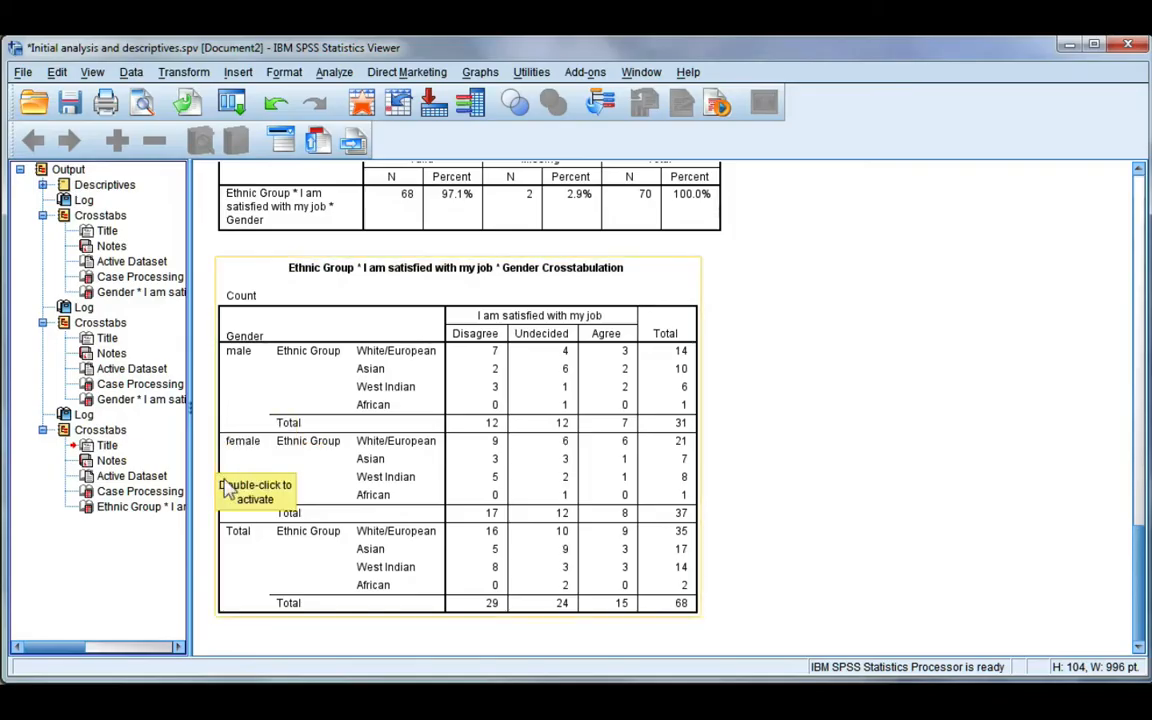
mouse_move(300, 516)
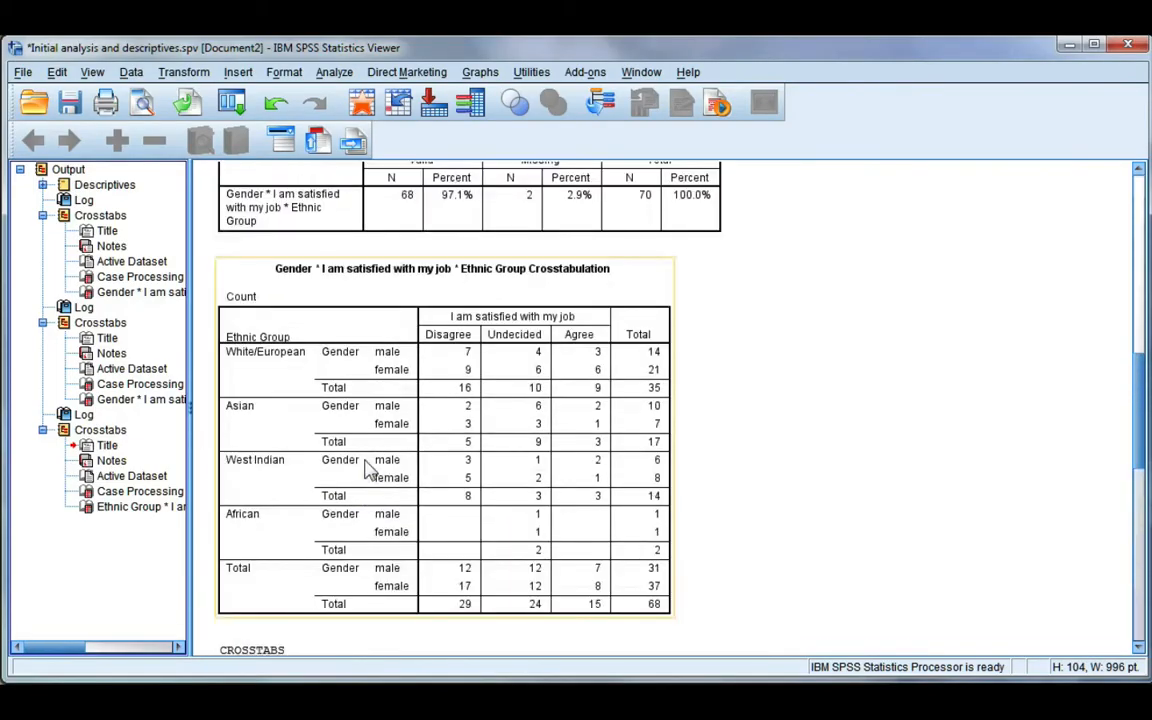
mouse_move(462, 416)
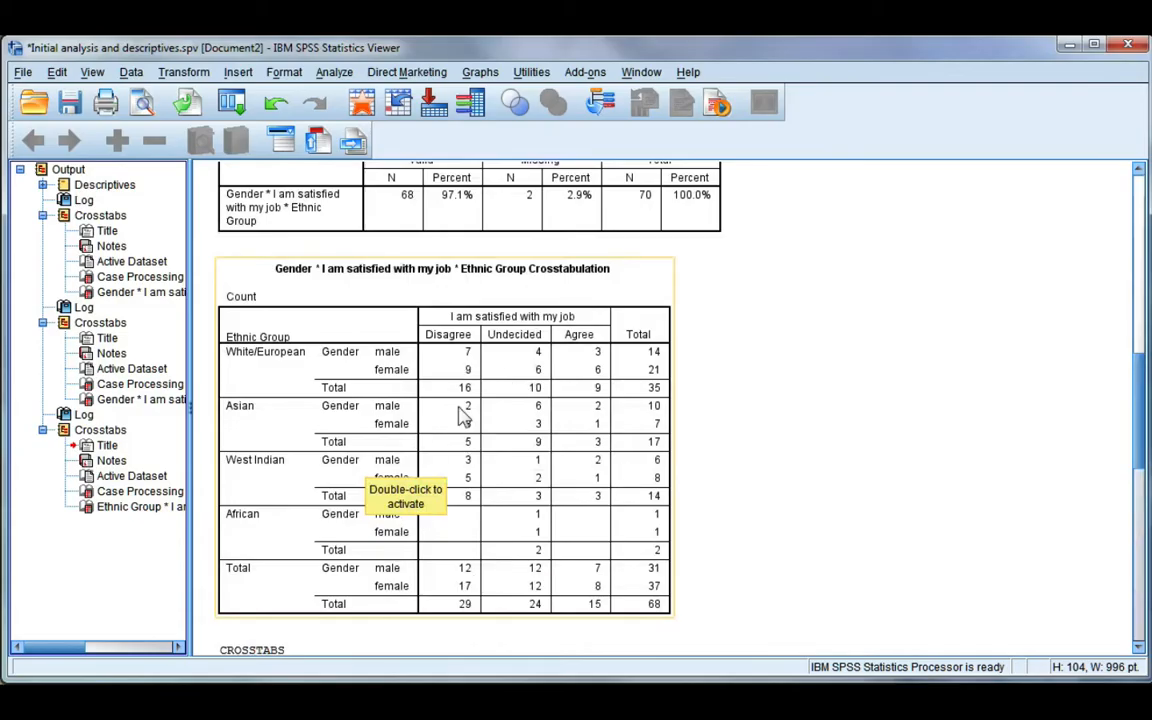
mouse_move(520, 432)
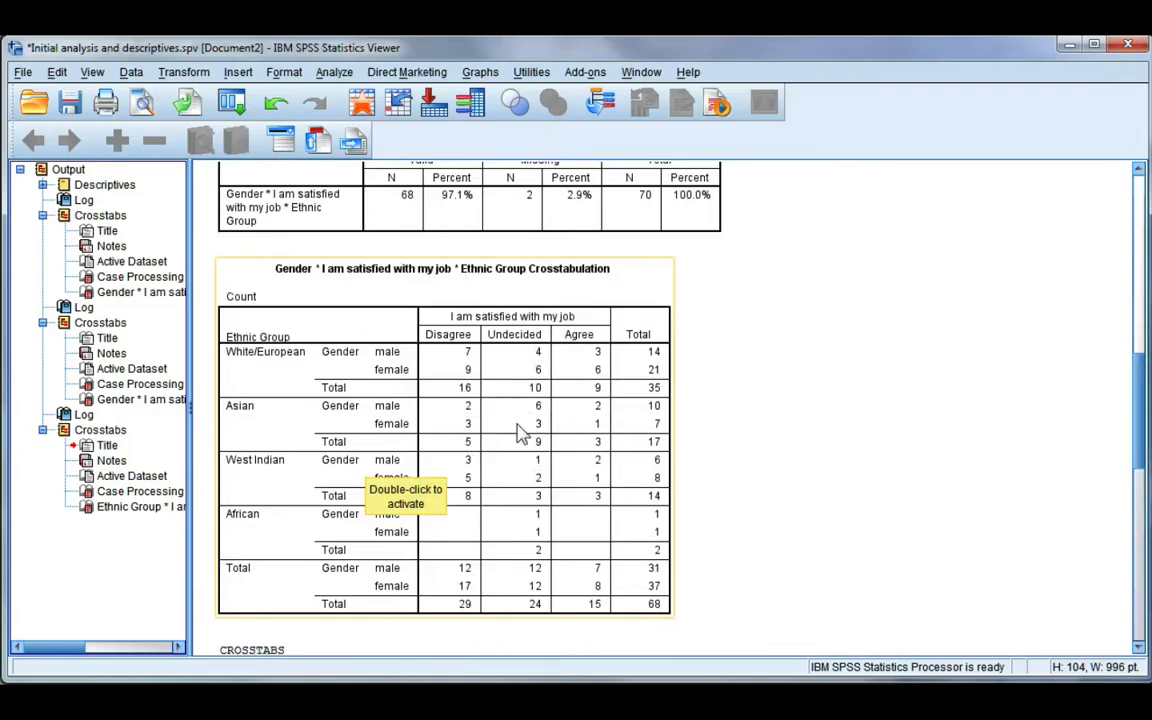
scroll("down", 3)
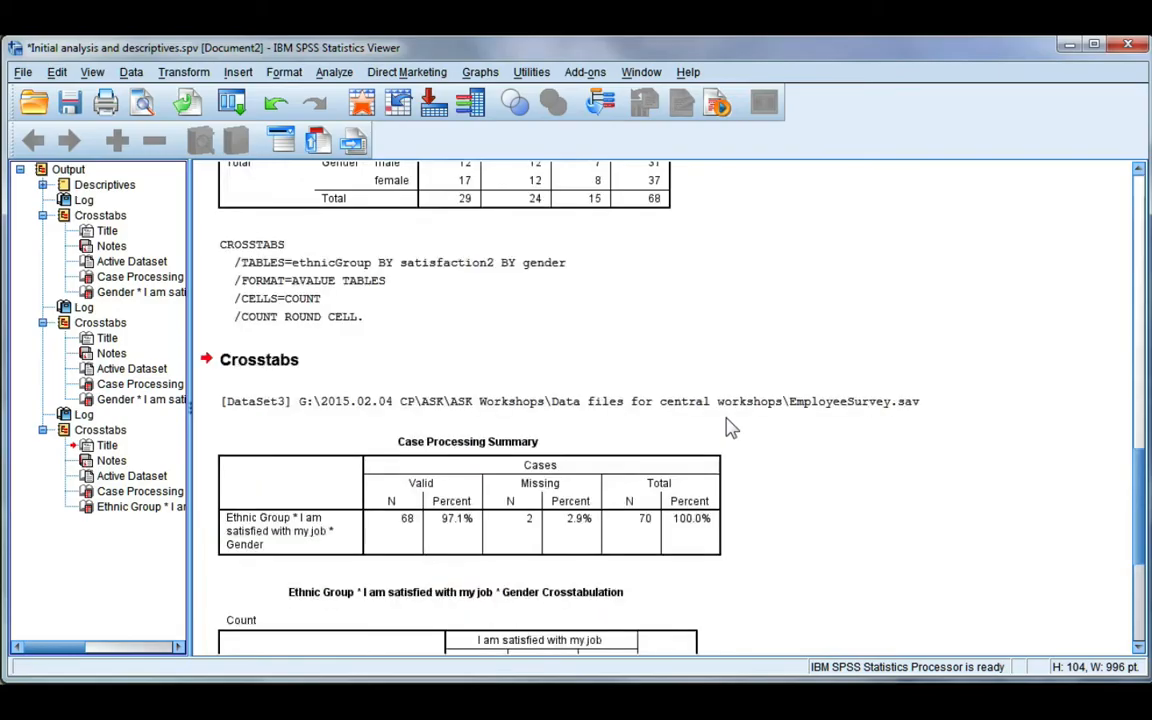
scroll("down", 3)
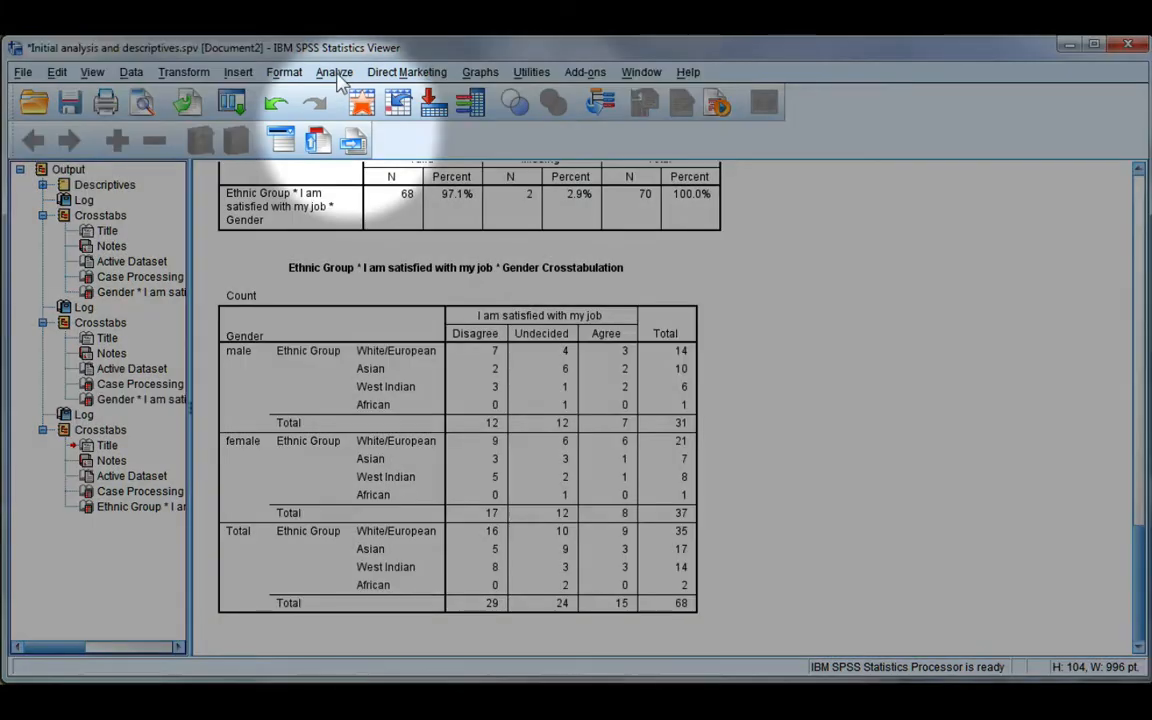
Reopen the Crosstabs setup and go to its Cells display options.
left_click(334, 72)
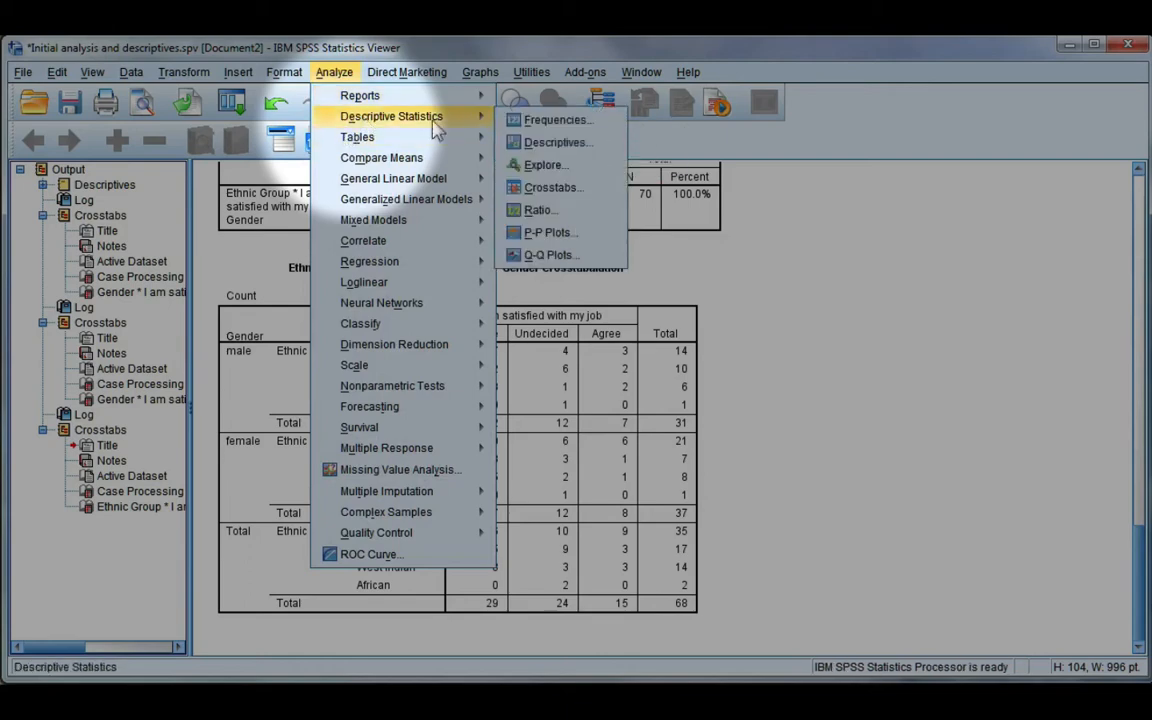
left_click(552, 188)
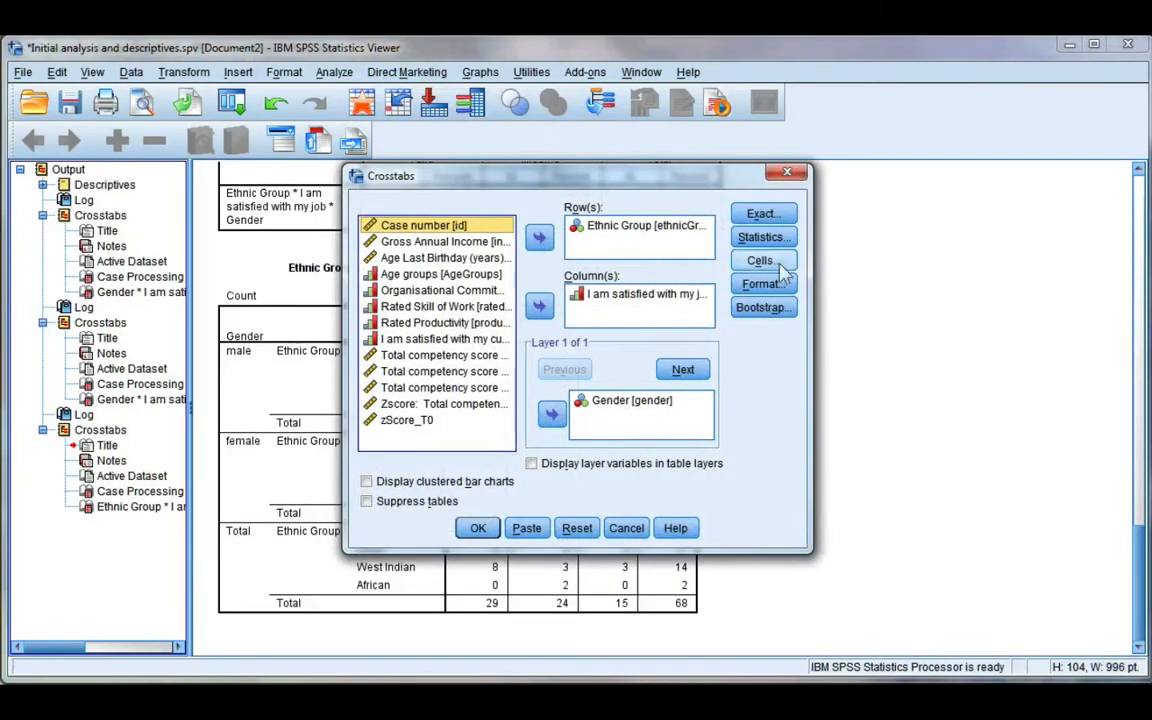
left_click(762, 260)
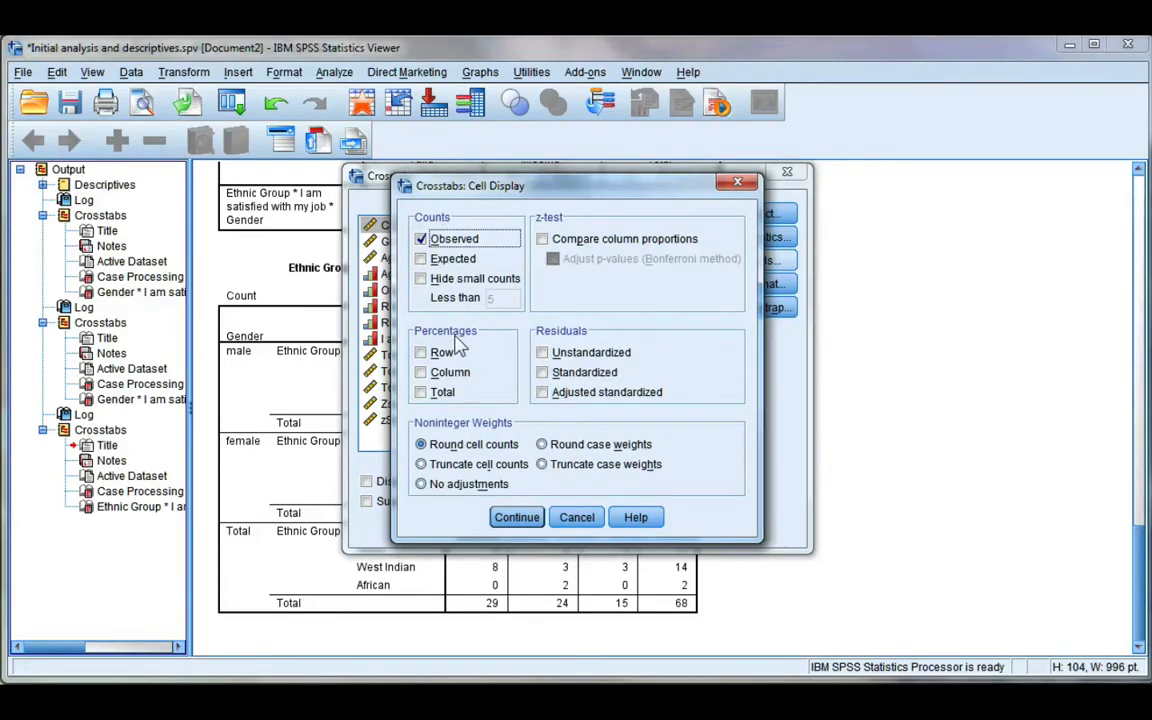
Tick then untick Row, Column and Total percentages, keeping observed counts only.
left_click(420, 352)
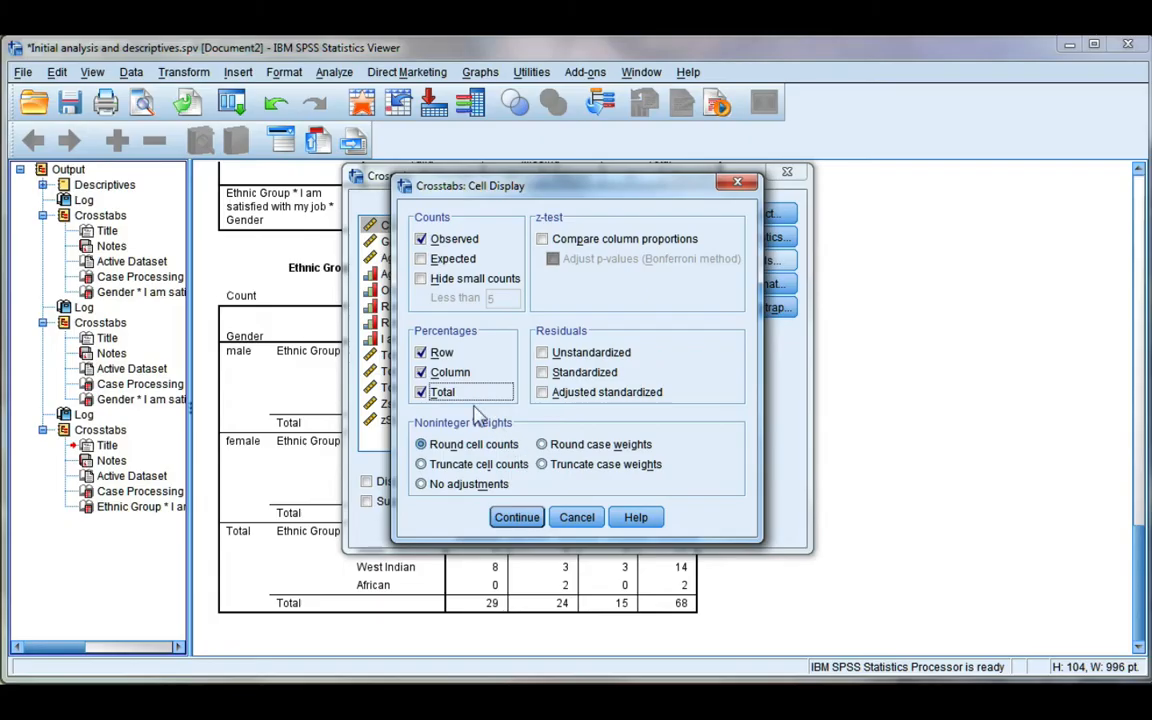
mouse_move(470, 400)
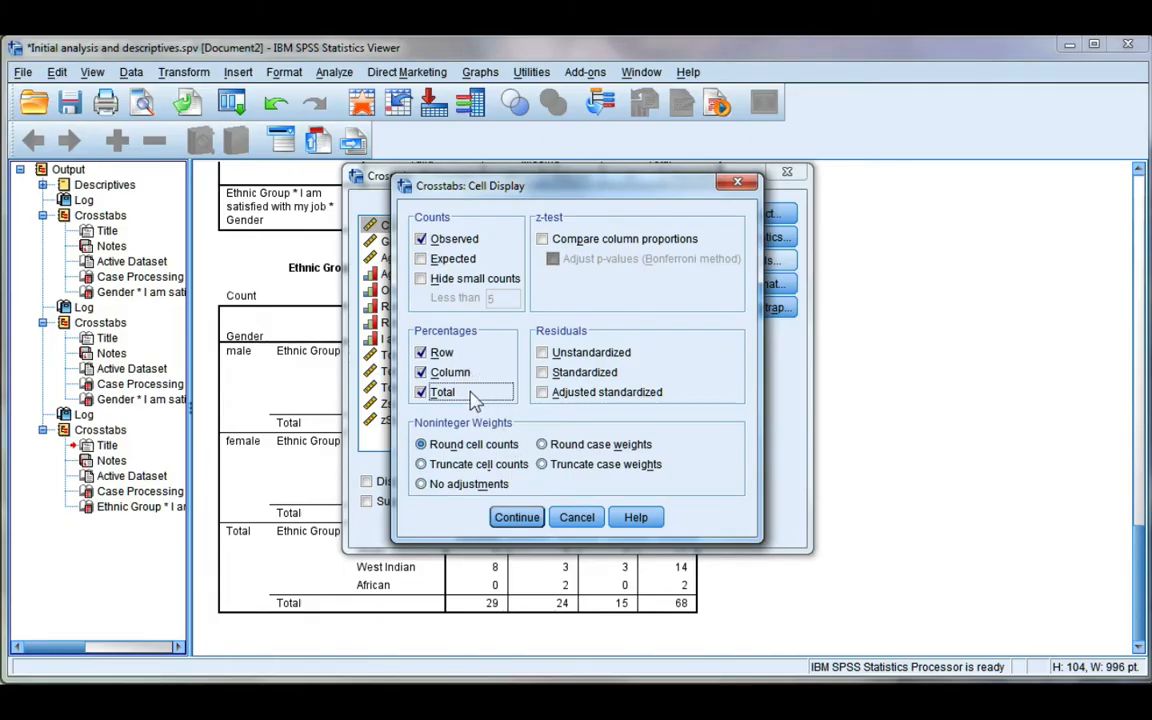
left_click(420, 392)
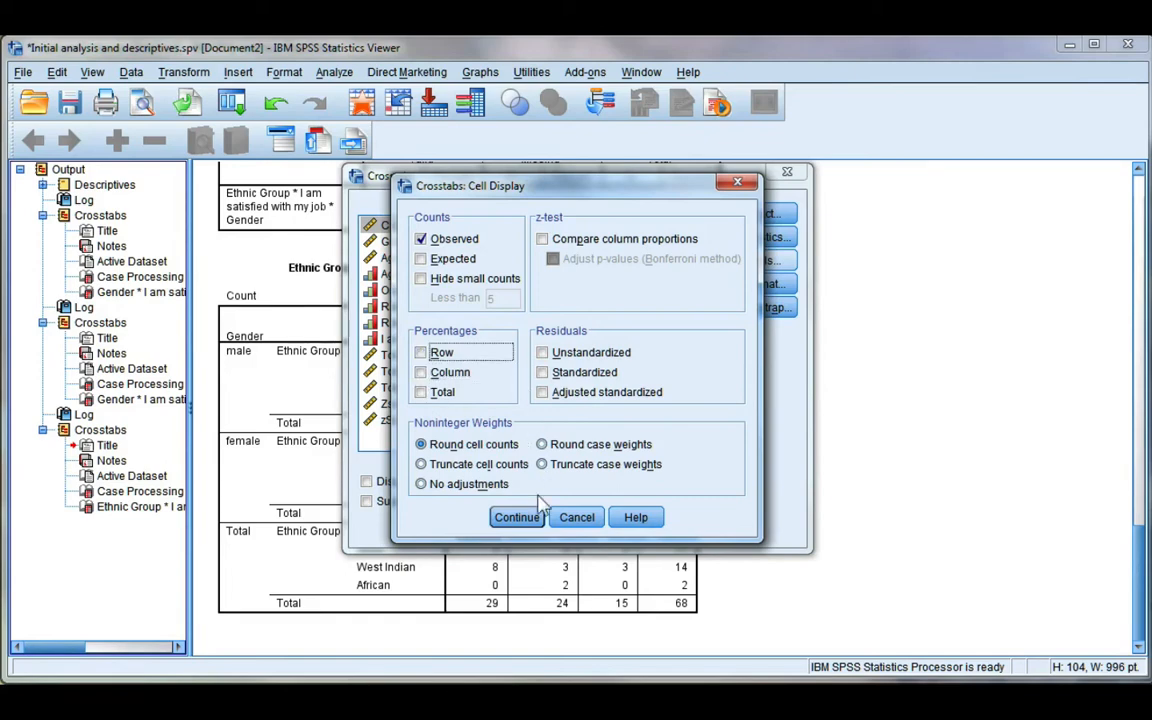
left_click(516, 516)
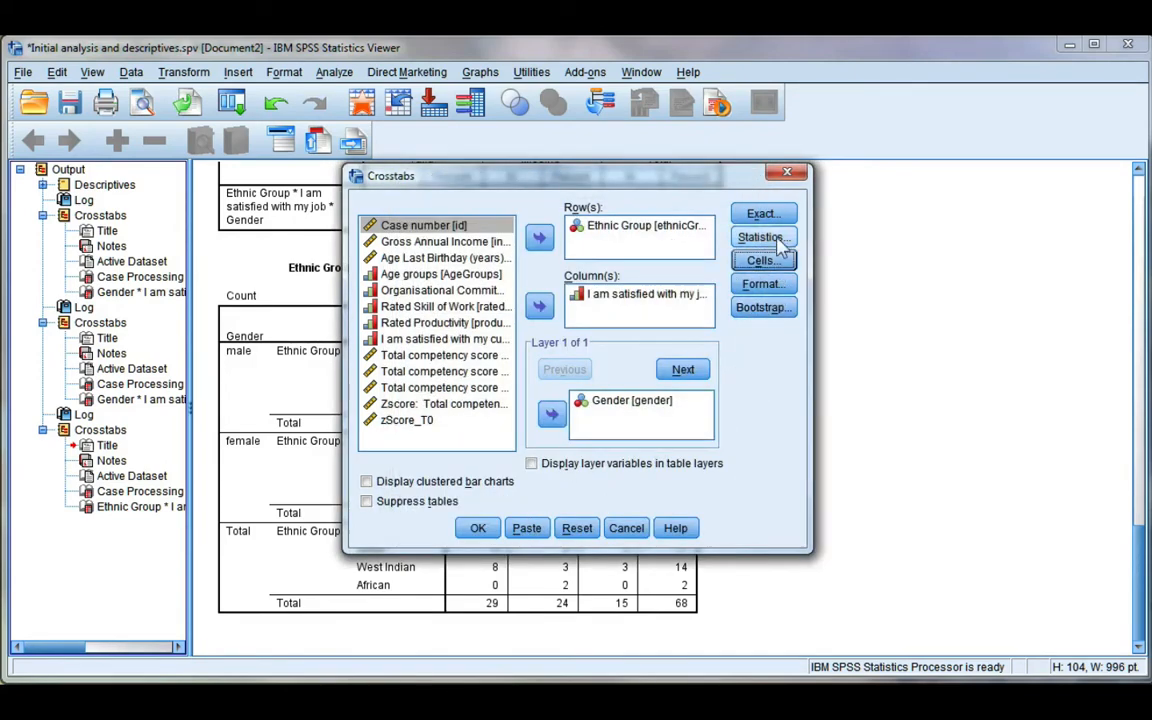
left_click(762, 236)
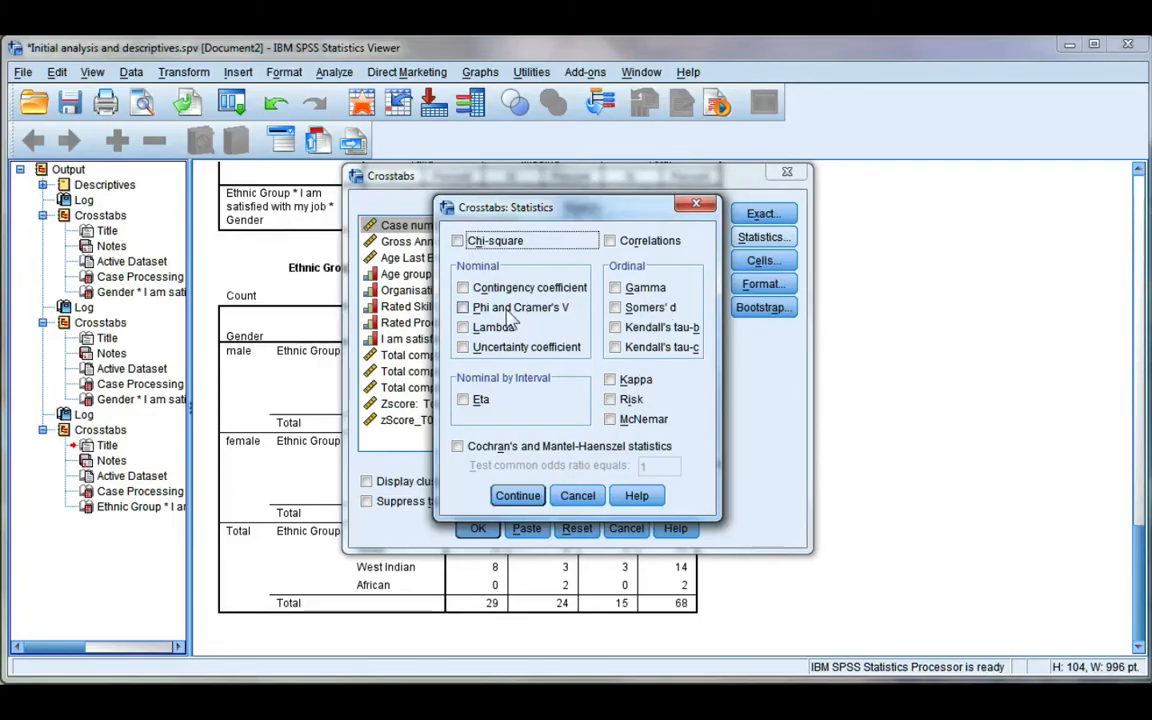
mouse_move(540, 312)
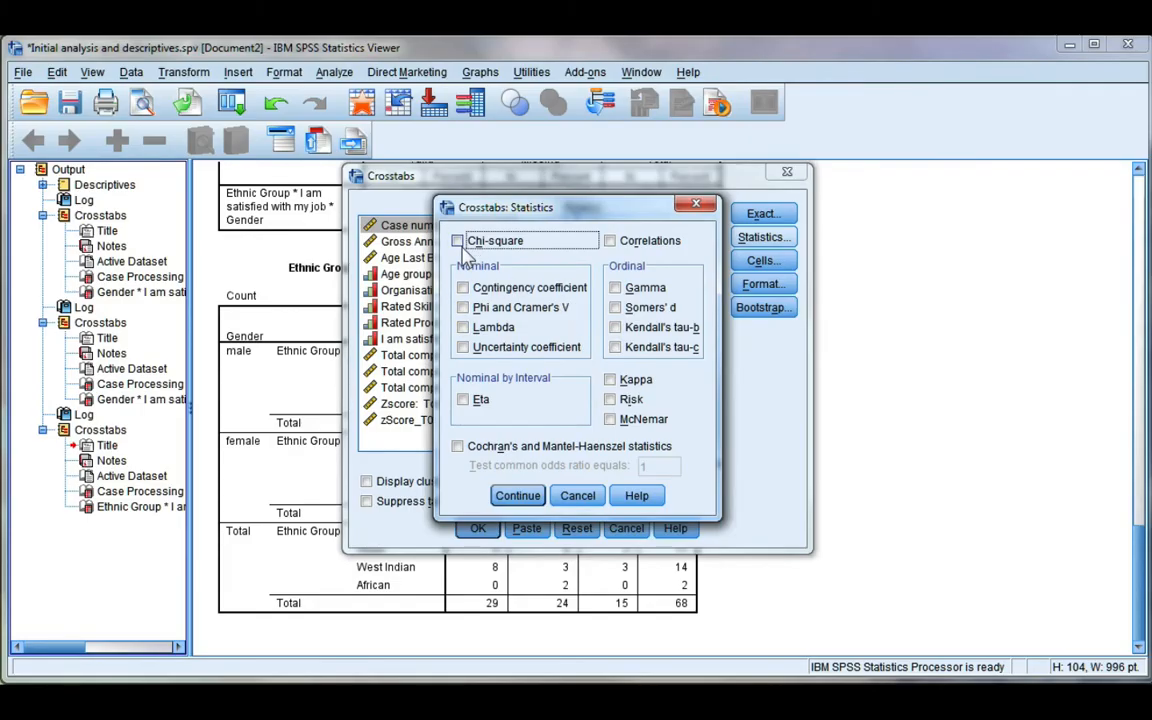
left_click(516, 496)
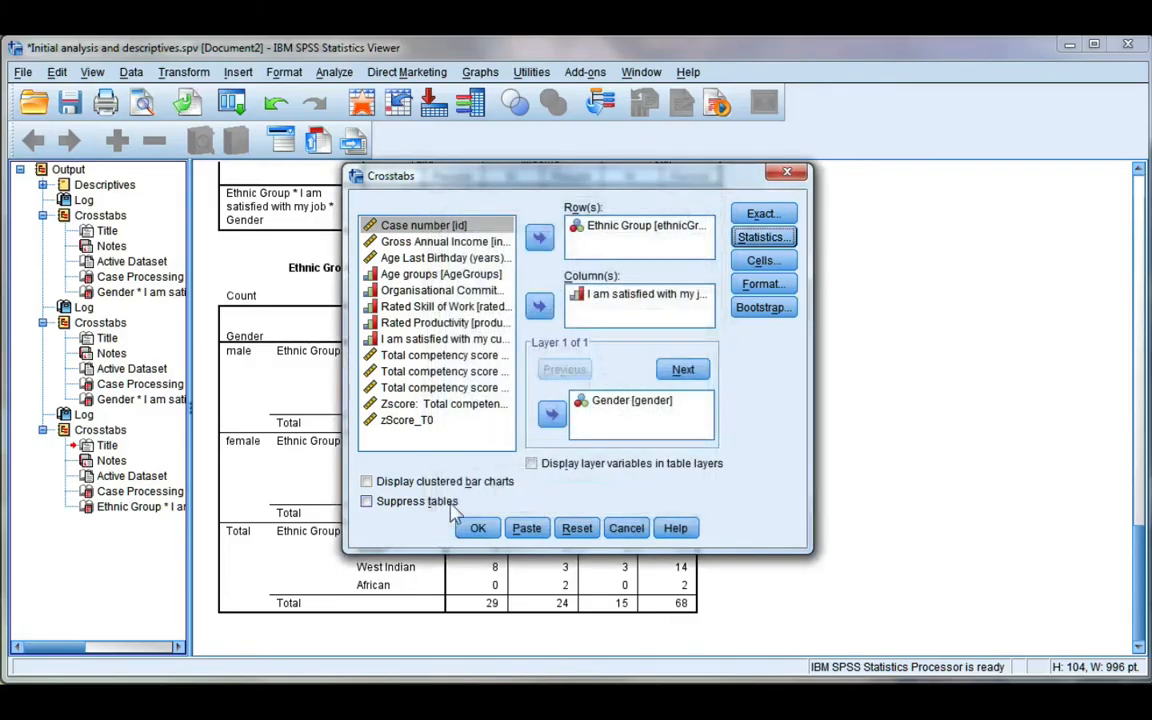
mouse_move(416, 496)
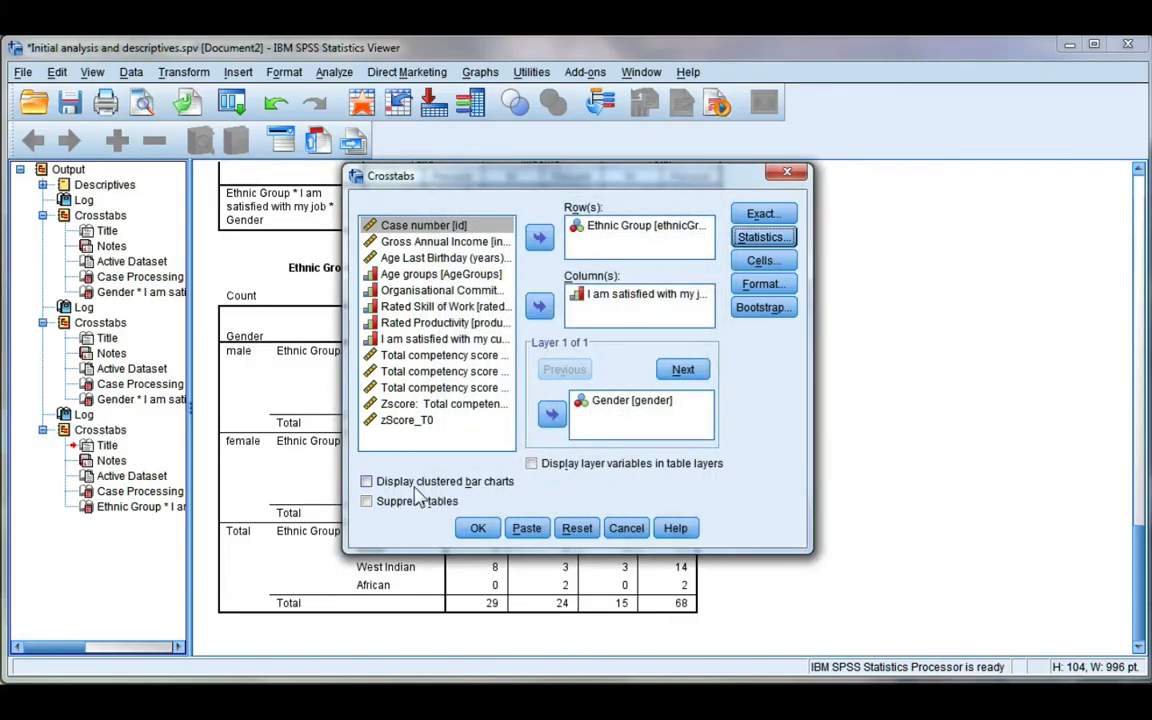
mouse_move(496, 496)
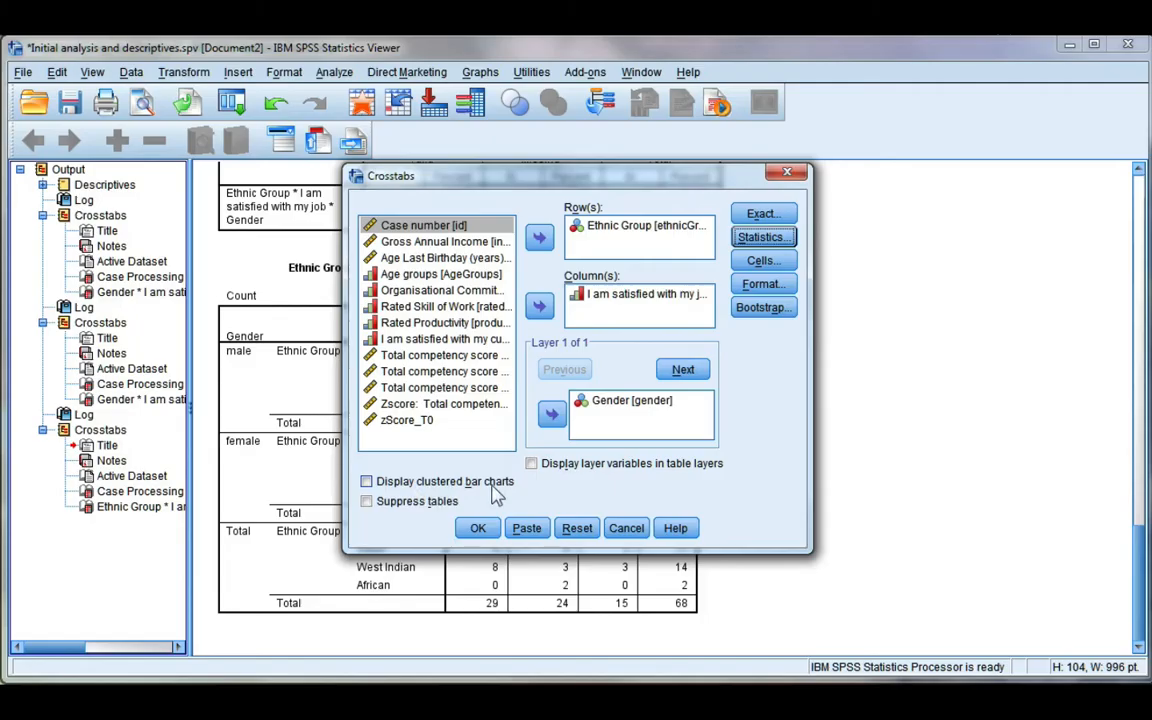
Rerun the crosstab with Display clustered bar charts enabled.
left_click(366, 480)
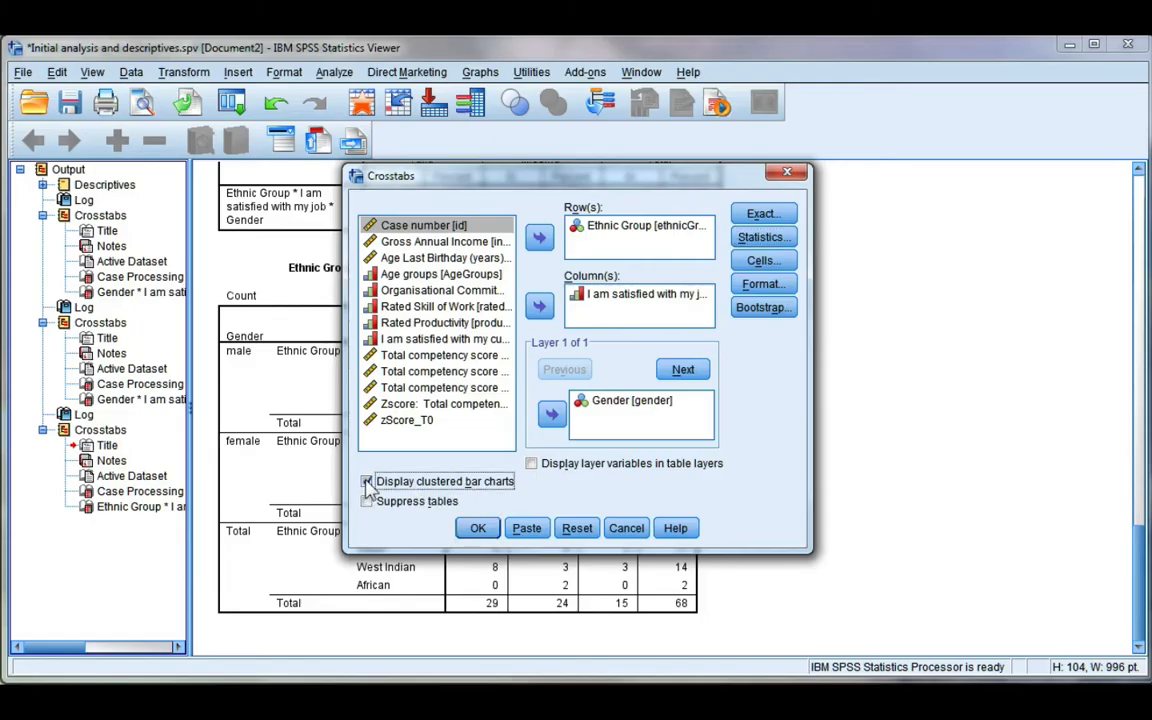
left_click(476, 528)
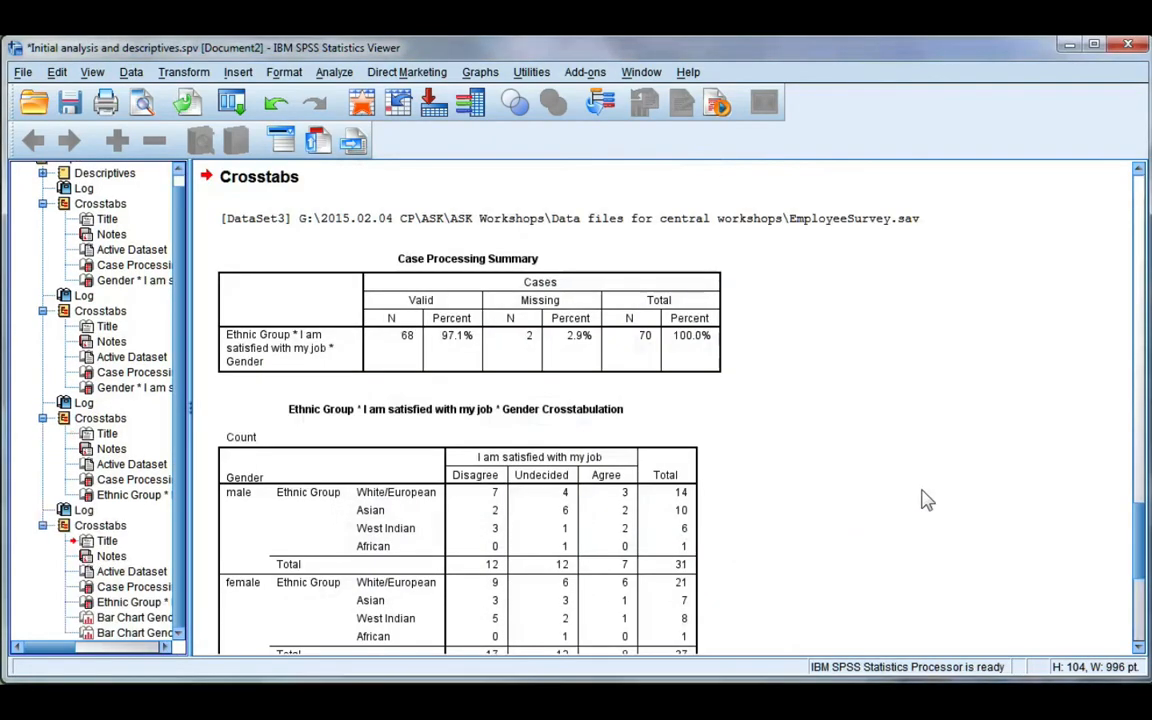
Scroll down to the Gender=male clustered bar chart of satisfaction by ethnic group.
scroll("down", 3)
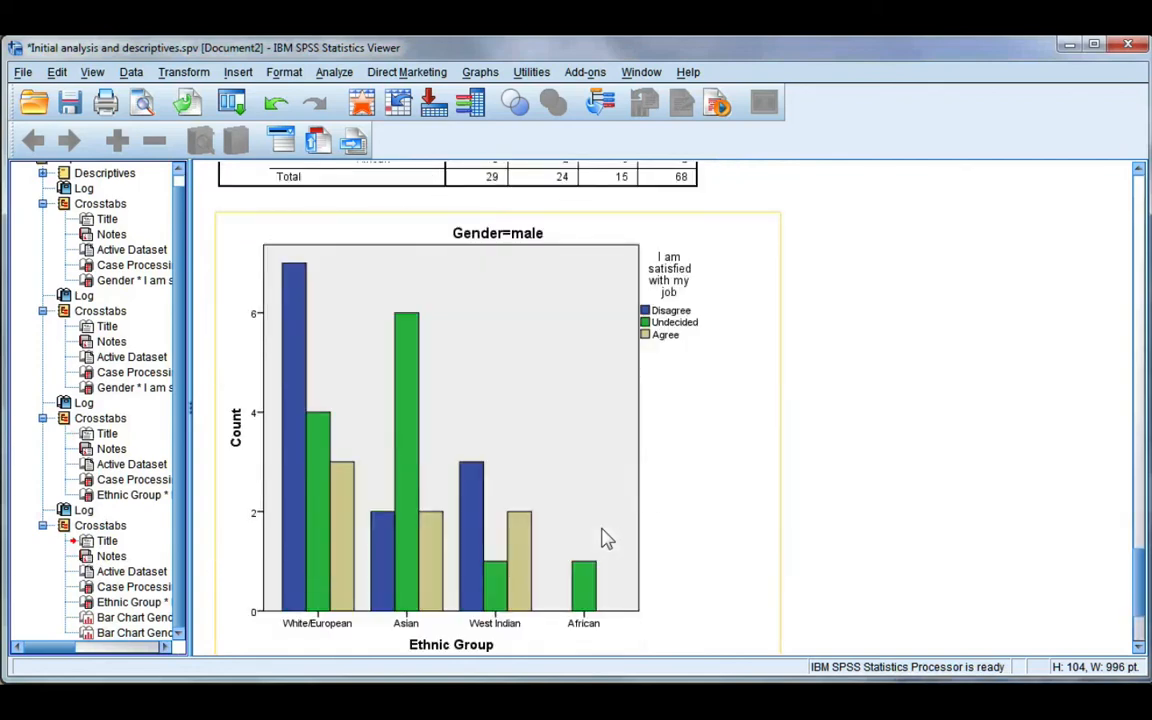
mouse_move(516, 530)
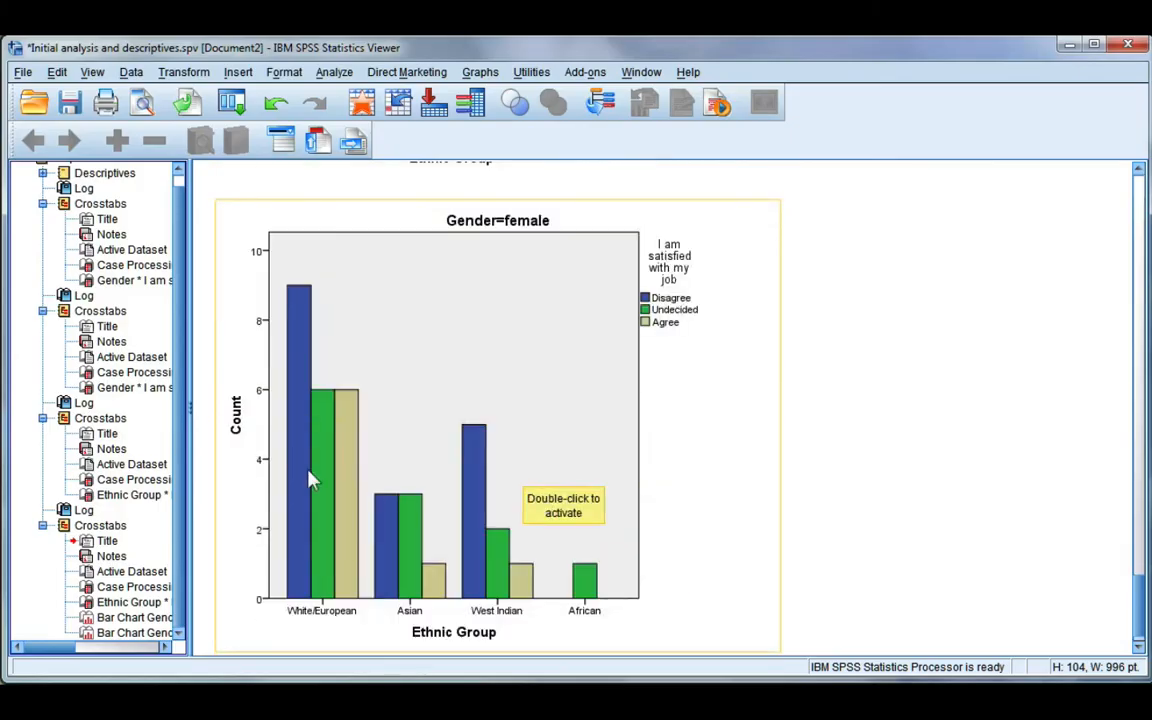
mouse_move(596, 570)
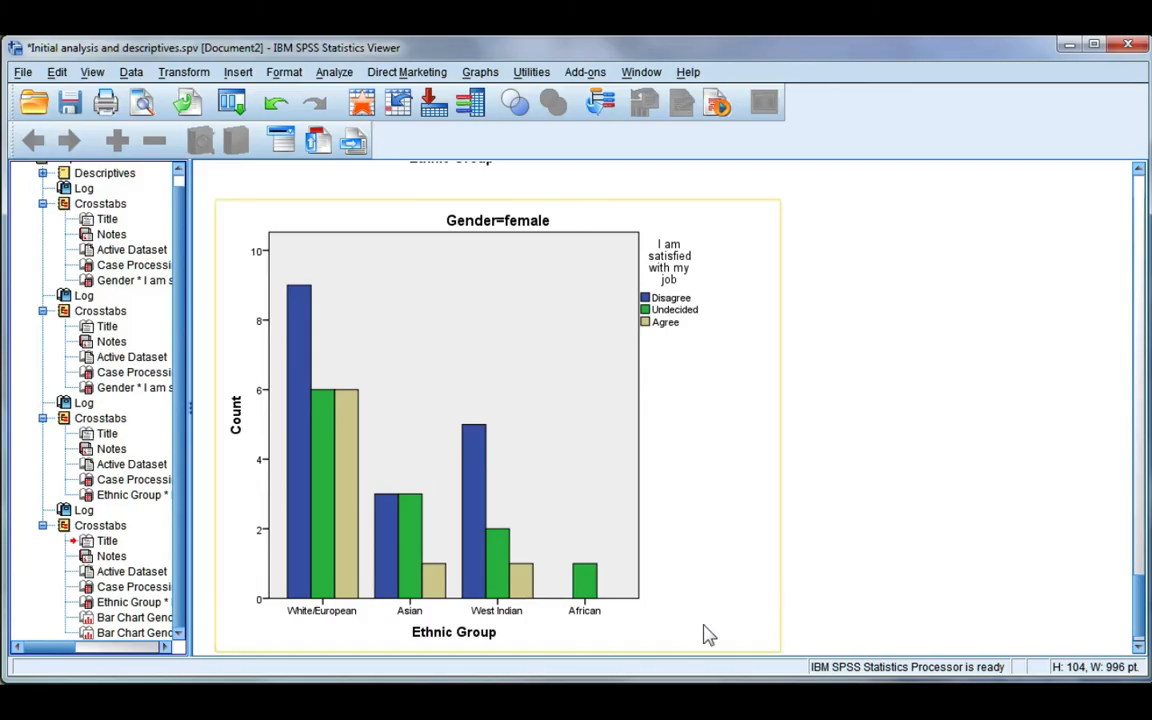
mouse_move(748, 558)
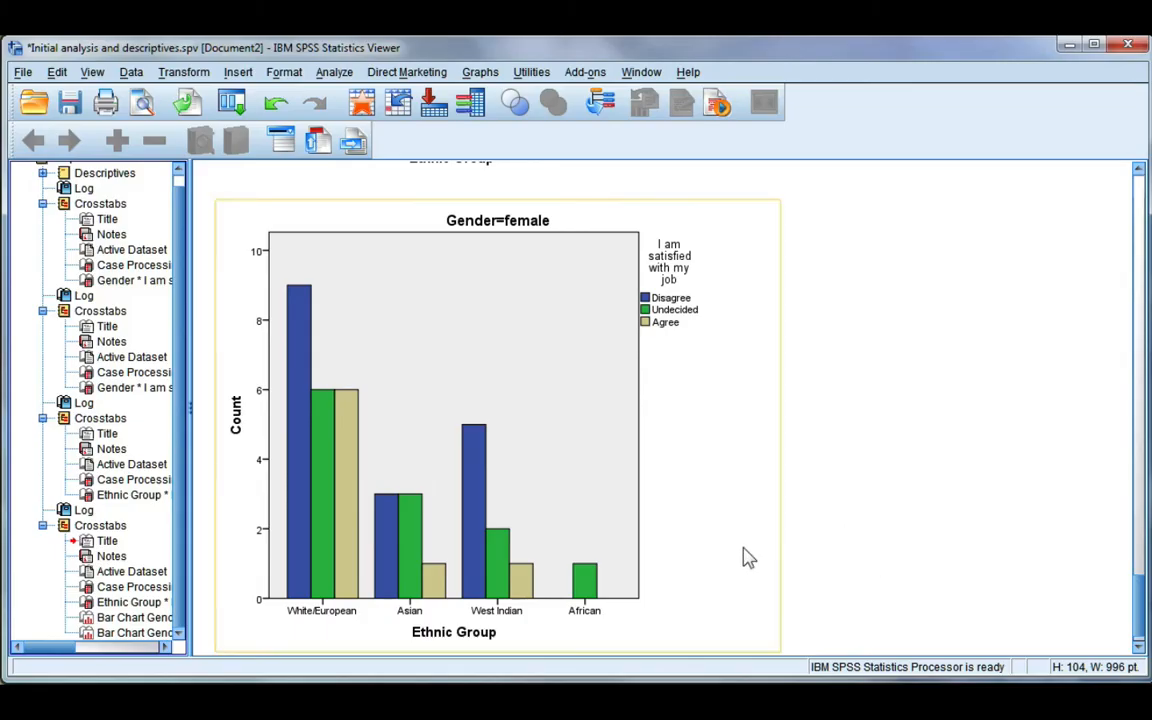